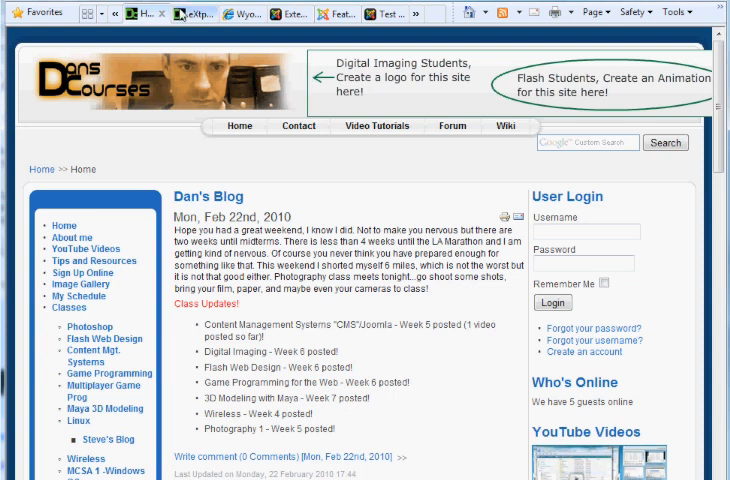
mouse_move(196, 12)
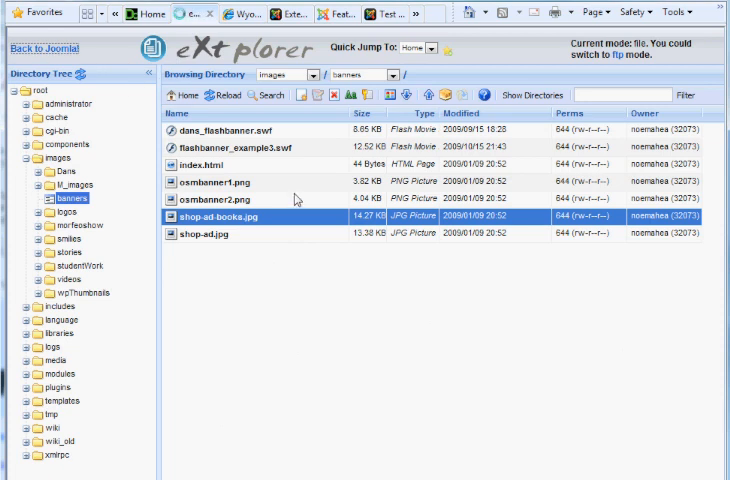
Step: Switch to the SAGE administrator tab showing the Extension Manager's installed components
left_click(188, 84)
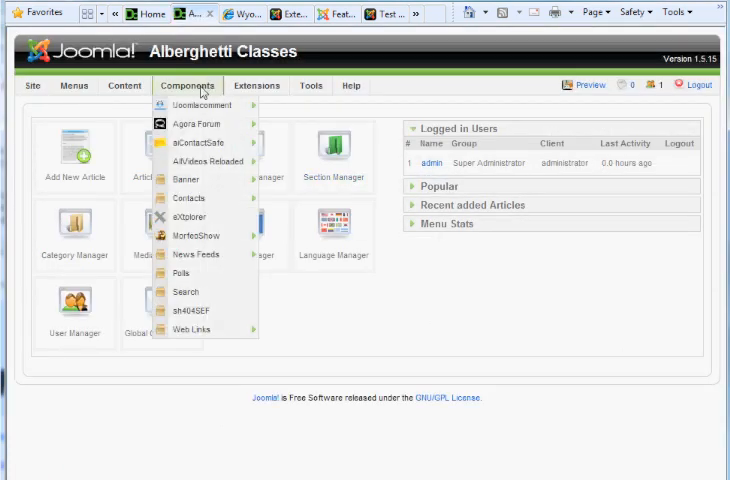
mouse_move(188, 182)
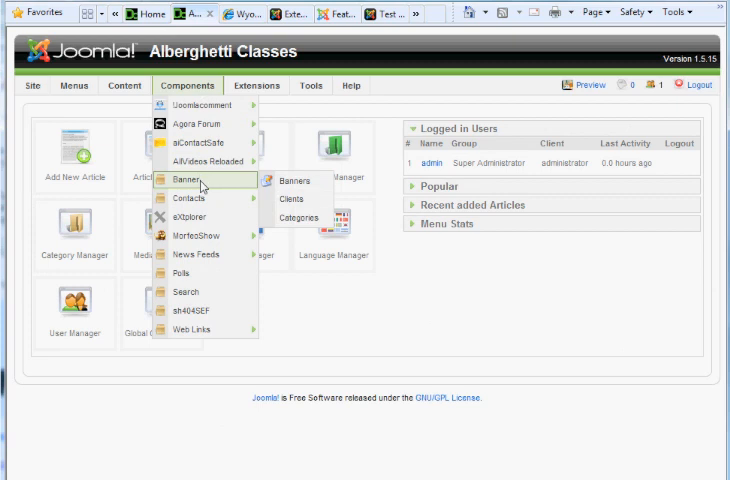
mouse_move(190, 192)
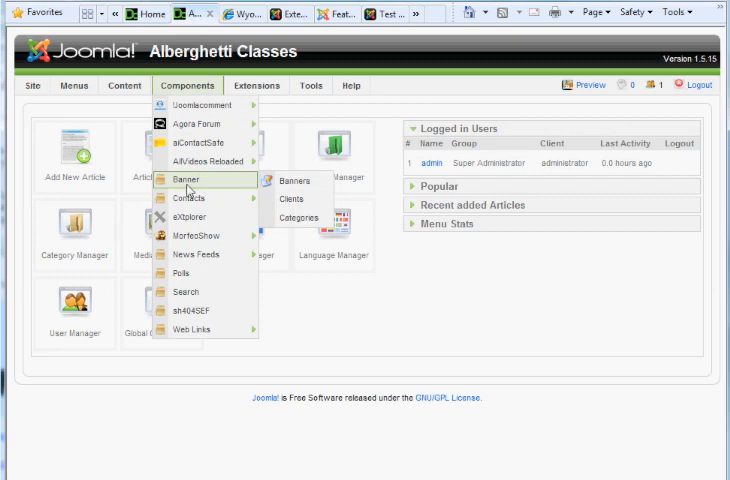
left_click(284, 12)
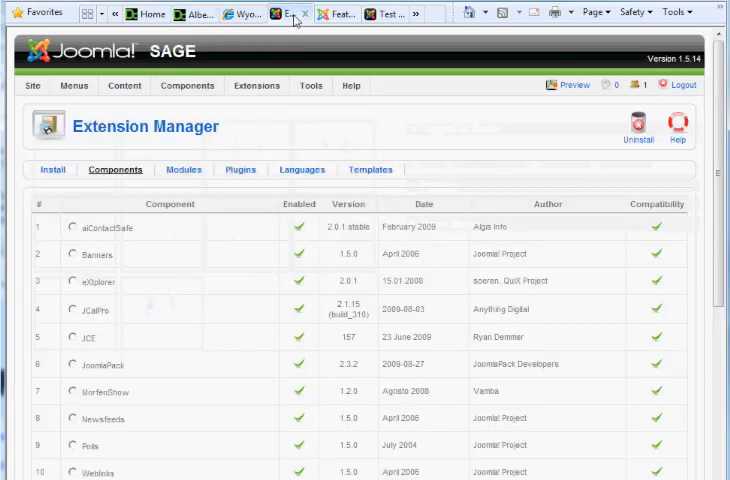
Step: Show the Test Site 2 front end with ?tp=1 module positions, then its normal layout
left_click(382, 12)
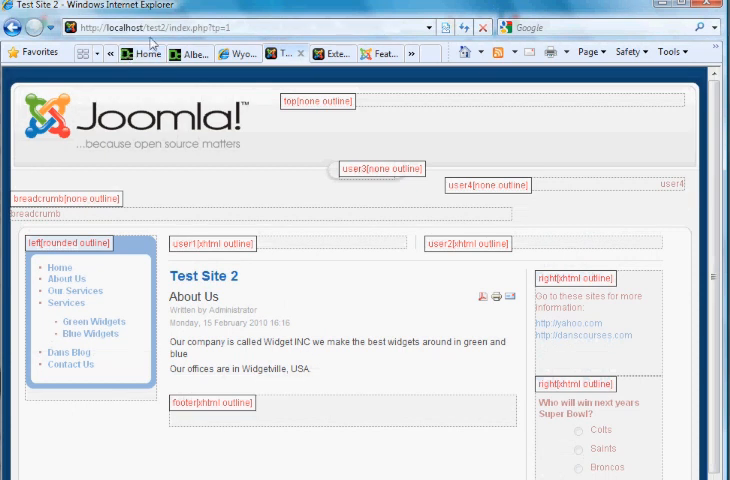
mouse_move(210, 36)
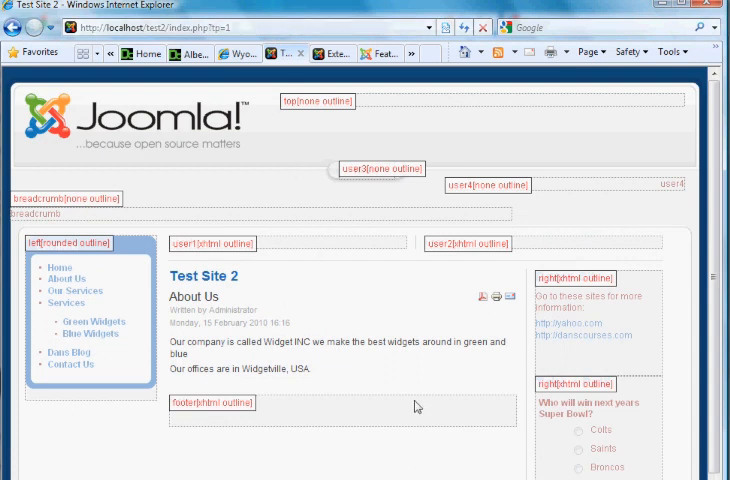
mouse_move(384, 304)
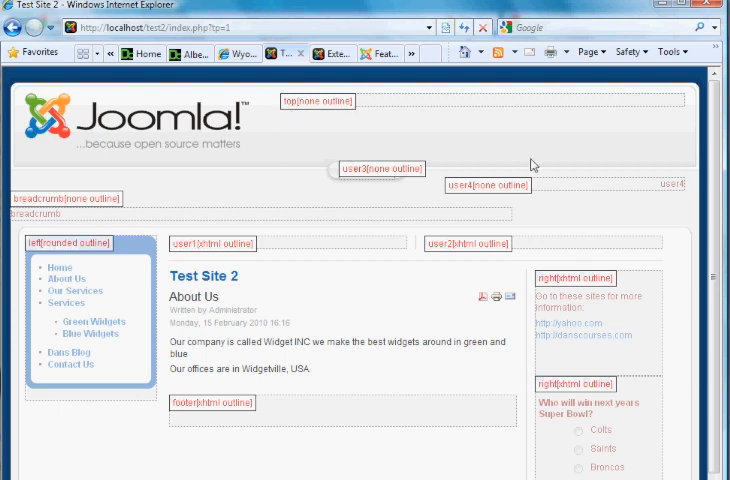
mouse_move(468, 138)
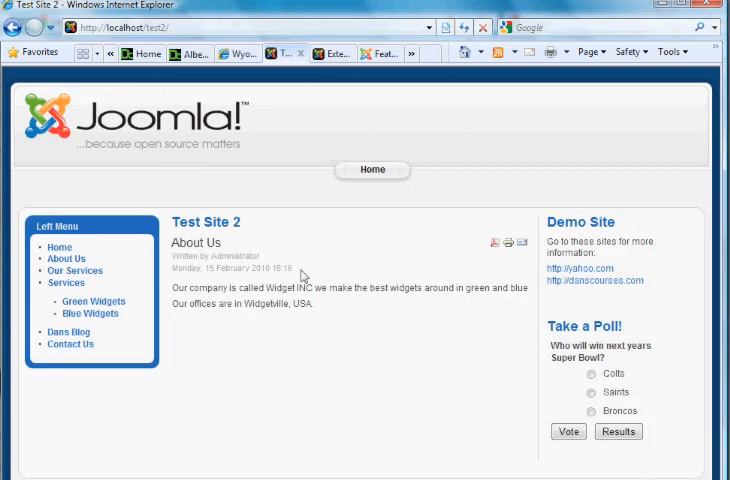
left_click(150, 28)
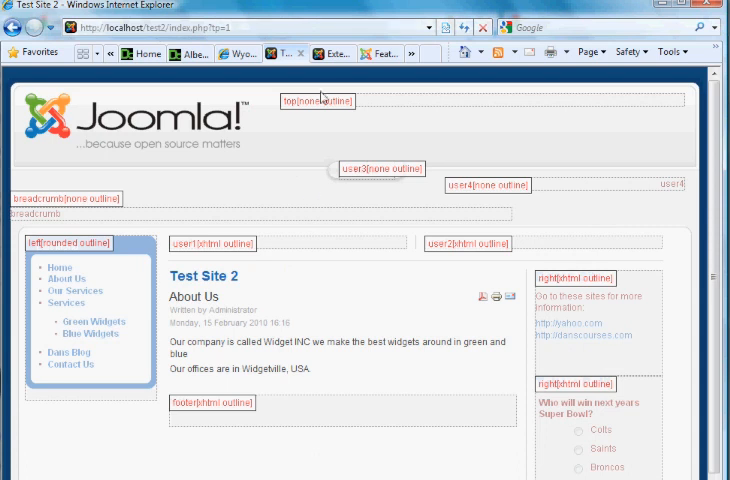
mouse_move(248, 84)
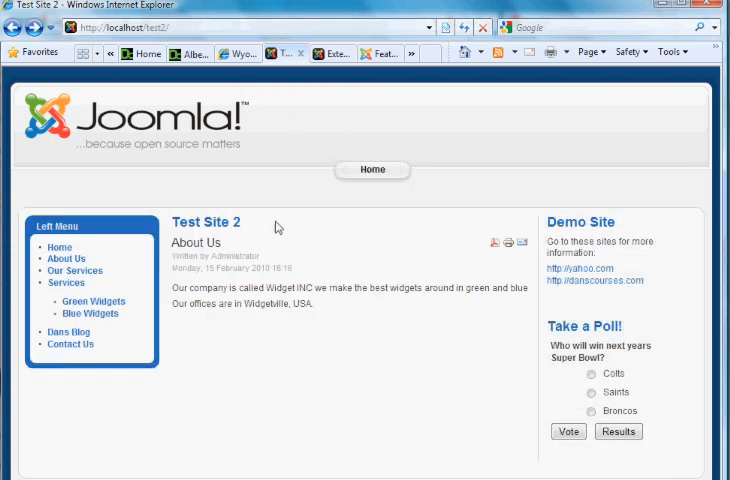
Step: Move from the SAGE components list to the Test Site 2 administrator Control Panel
left_click(332, 52)
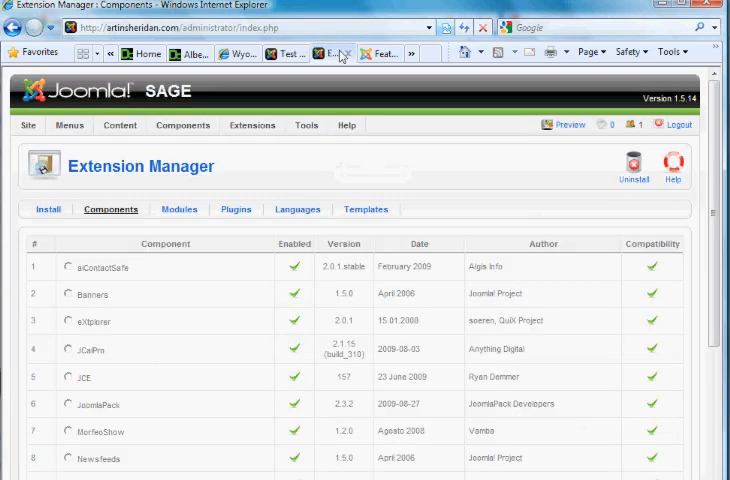
left_click(120, 124)
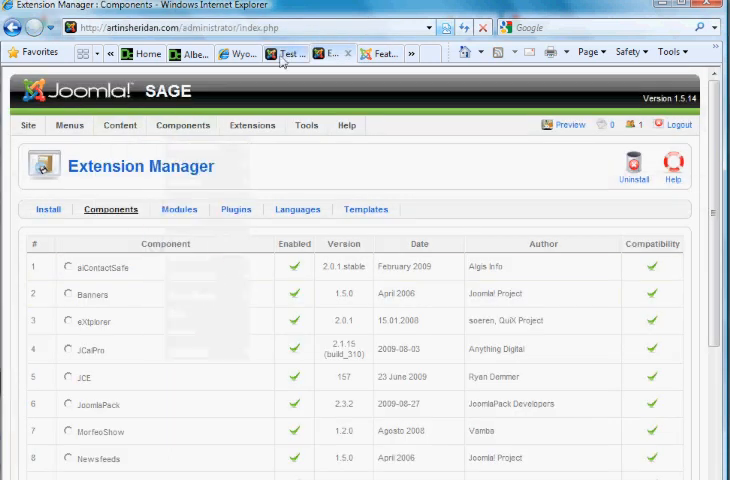
left_click(372, 52)
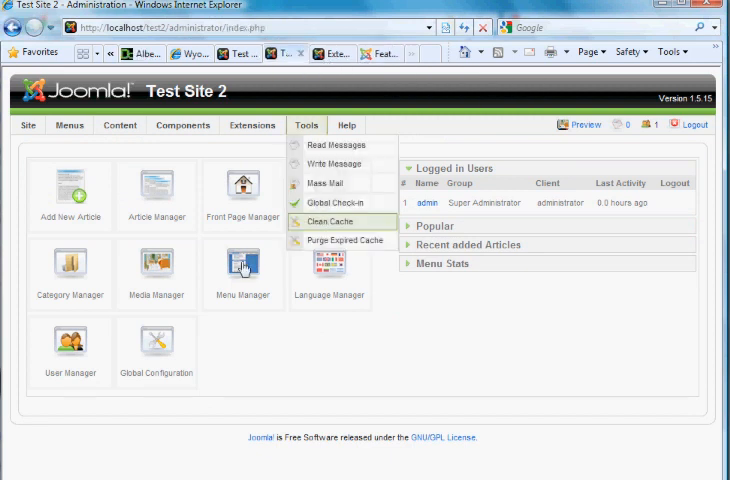
left_click(184, 124)
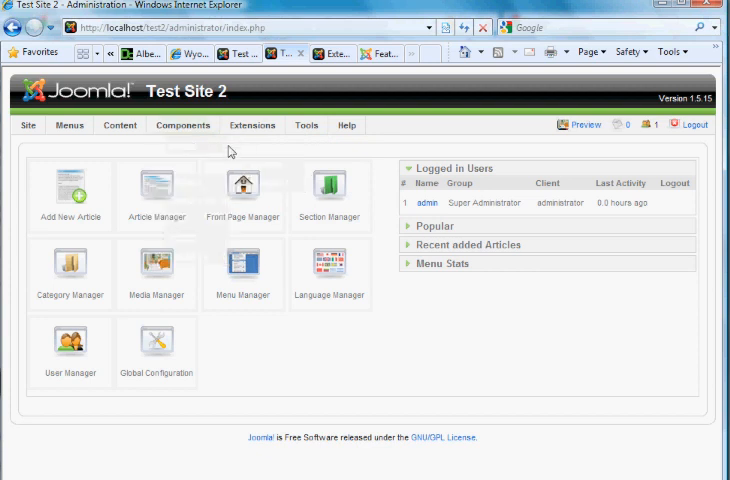
Step: Create and save a published banner category named Header Image via Components > Banner > Categories
left_click(184, 126)
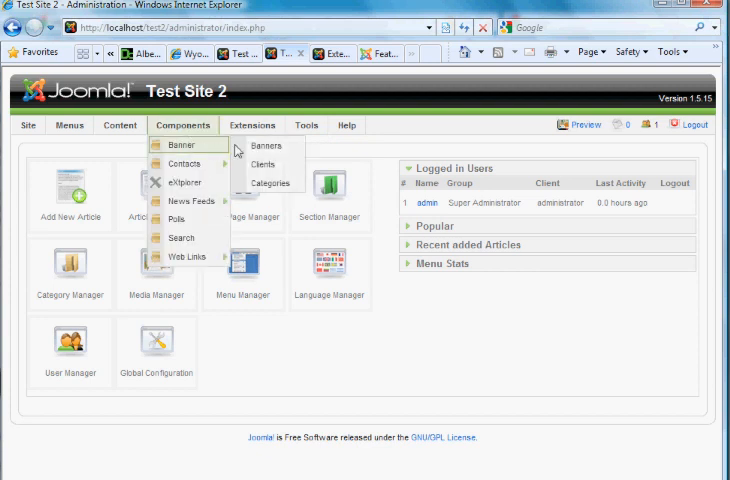
mouse_move(270, 184)
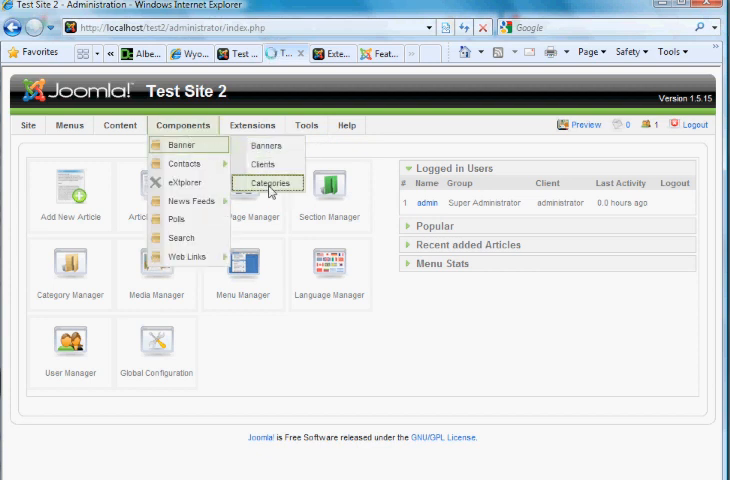
left_click(268, 184)
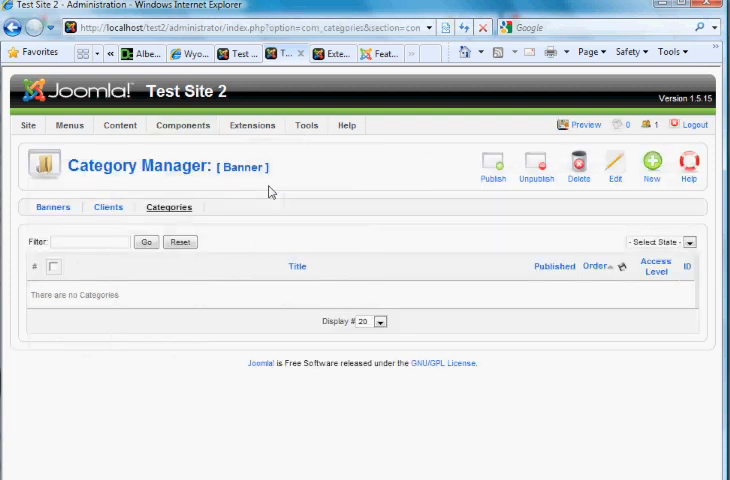
mouse_move(520, 208)
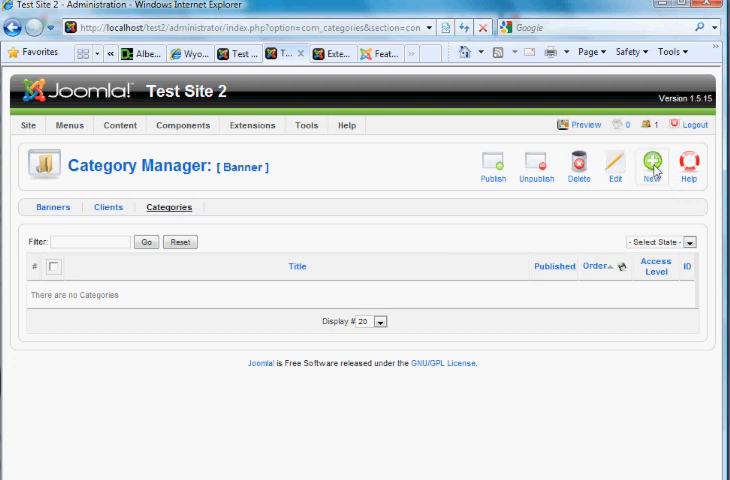
left_click(660, 164)
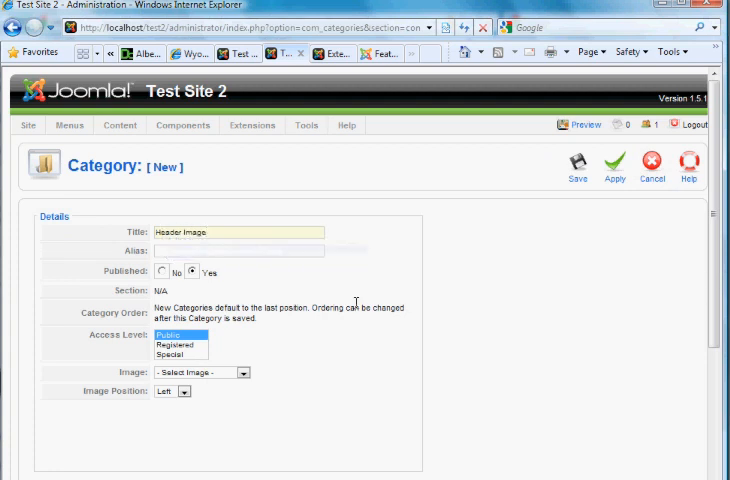
mouse_move(340, 322)
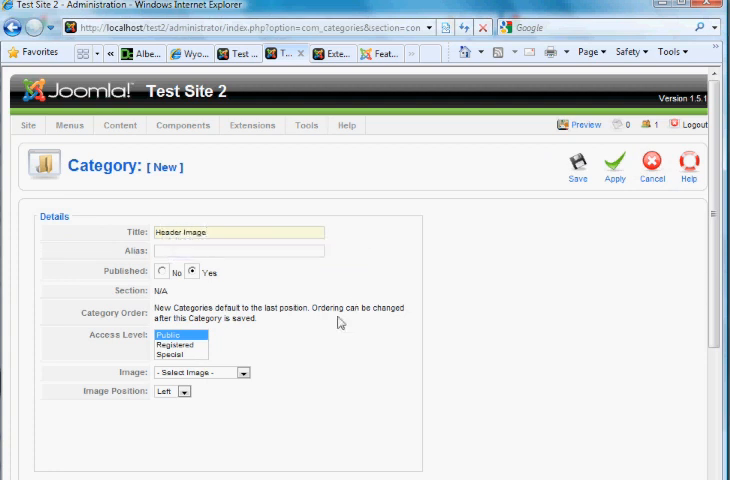
left_click(176, 392)
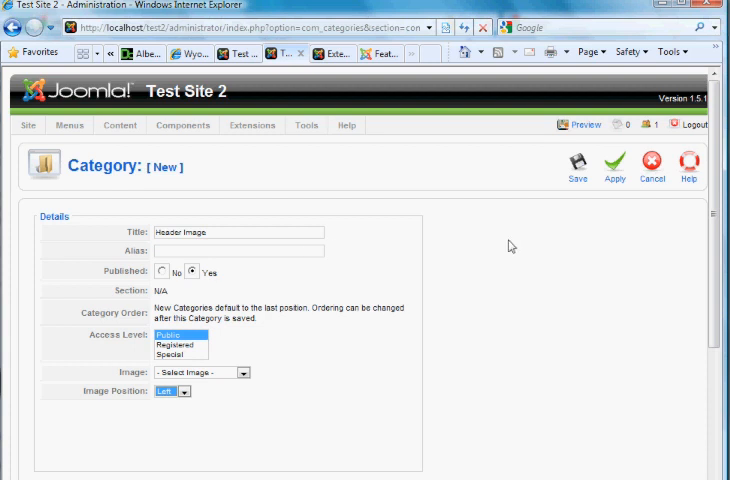
left_click(572, 164)
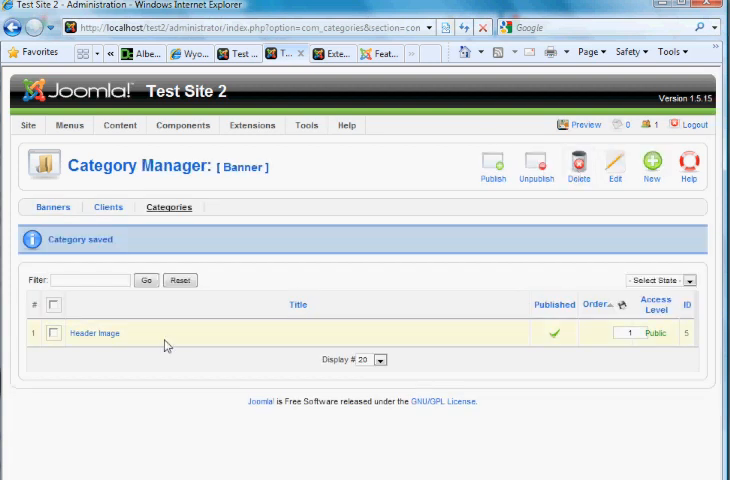
mouse_move(106, 348)
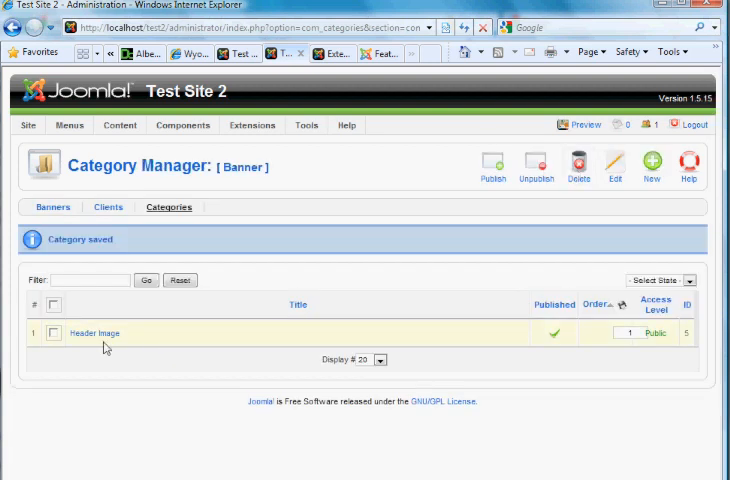
Step: Go to the Banner component's Clients list and start a new client
left_click(184, 126)
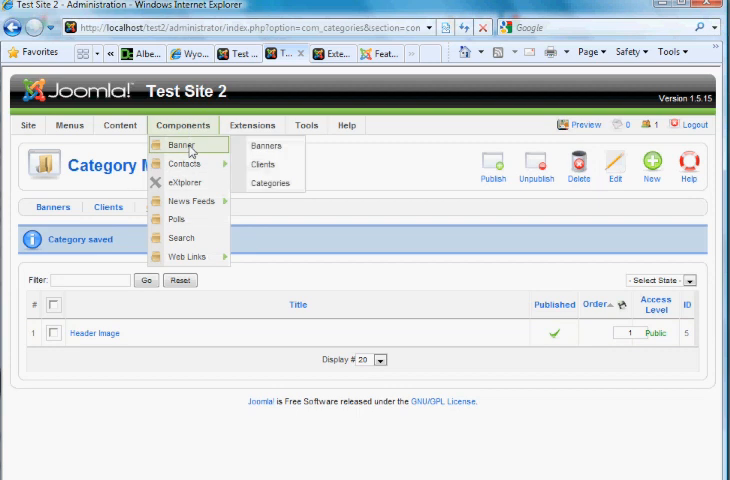
mouse_move(270, 182)
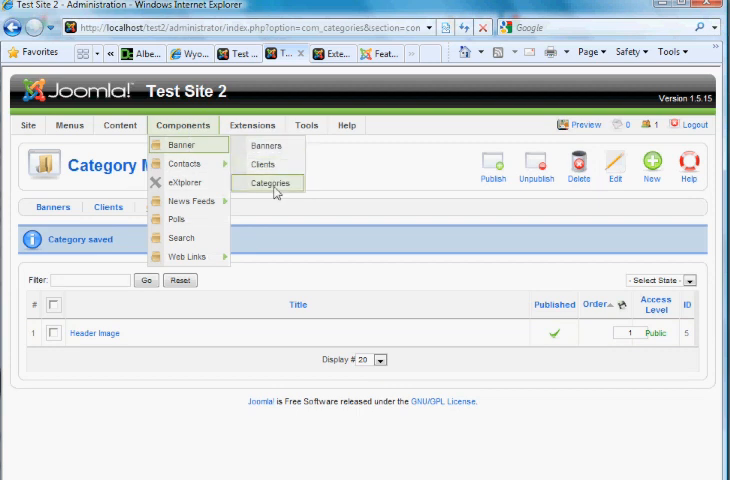
left_click(276, 184)
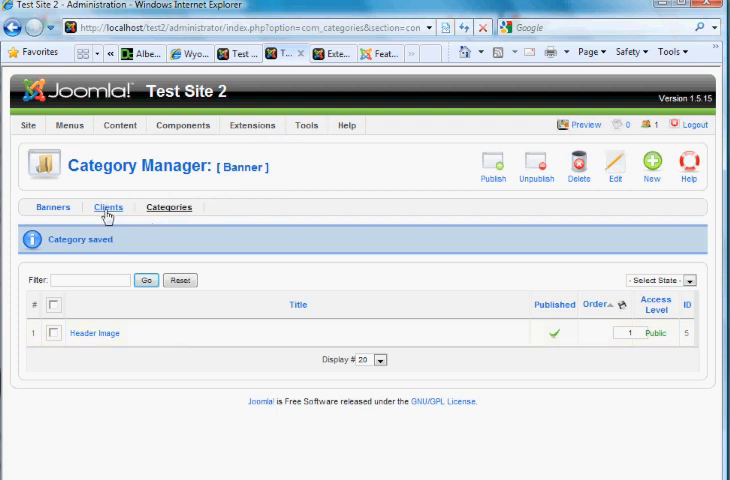
left_click(108, 208)
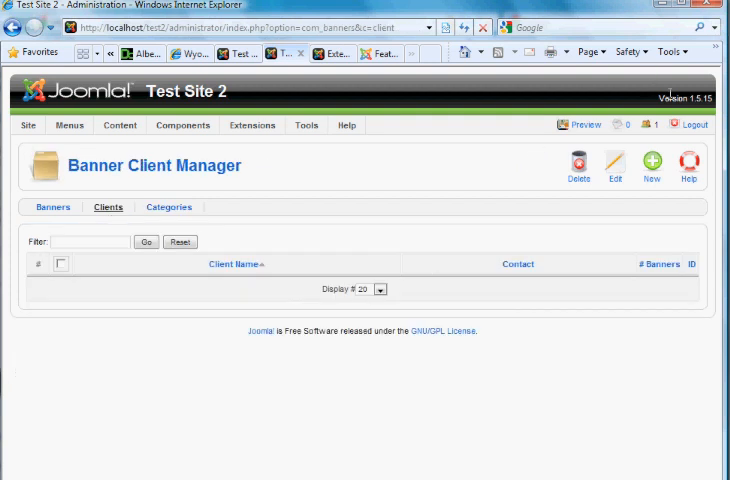
left_click(652, 164)
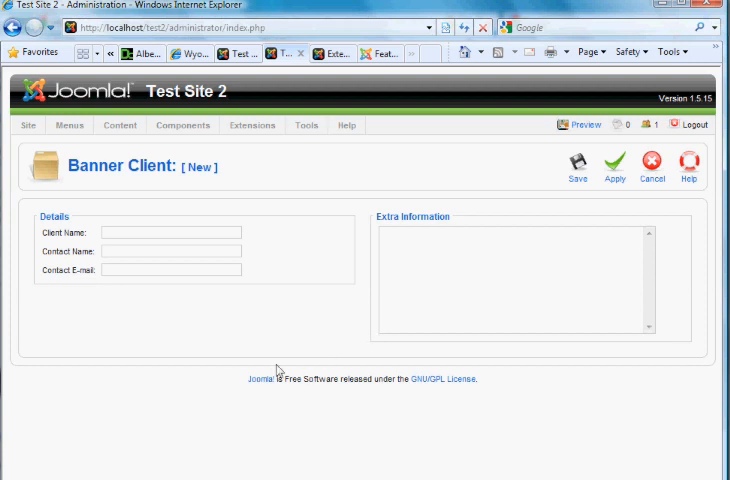
mouse_move(238, 378)
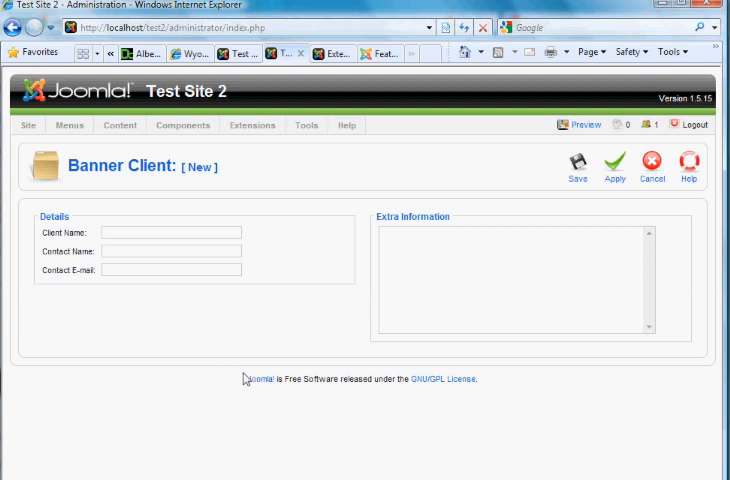
mouse_move(400, 18)
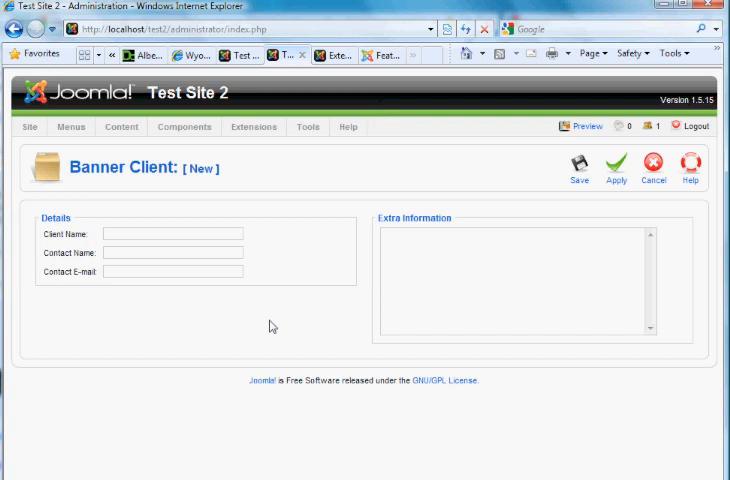
left_click(172, 232)
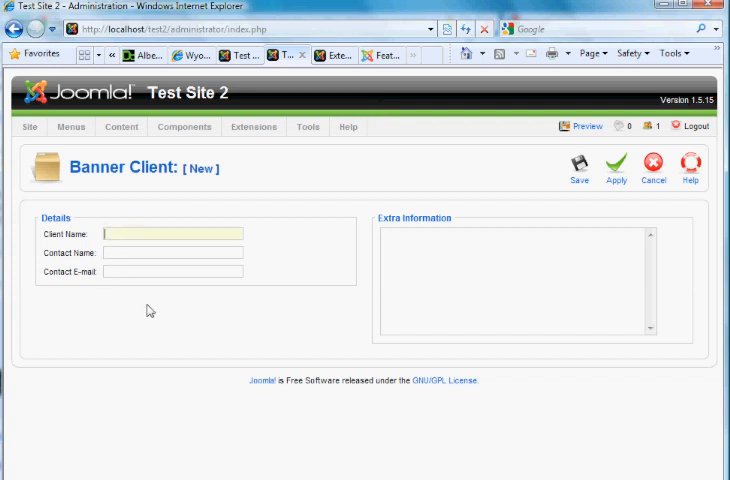
type("Dan")
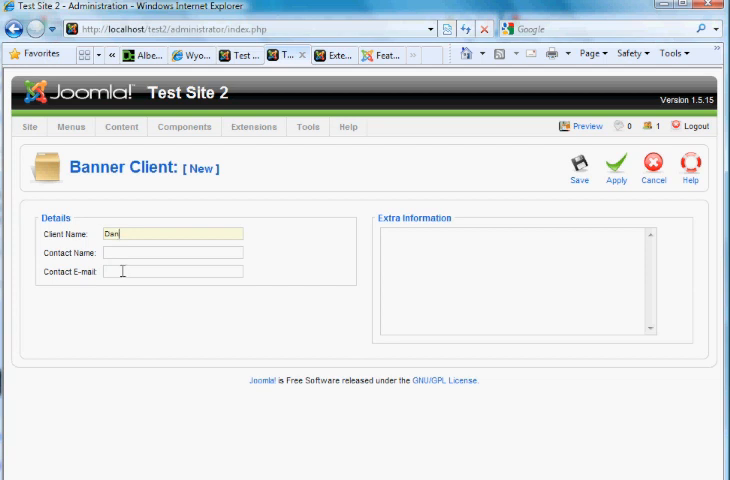
left_click(172, 252)
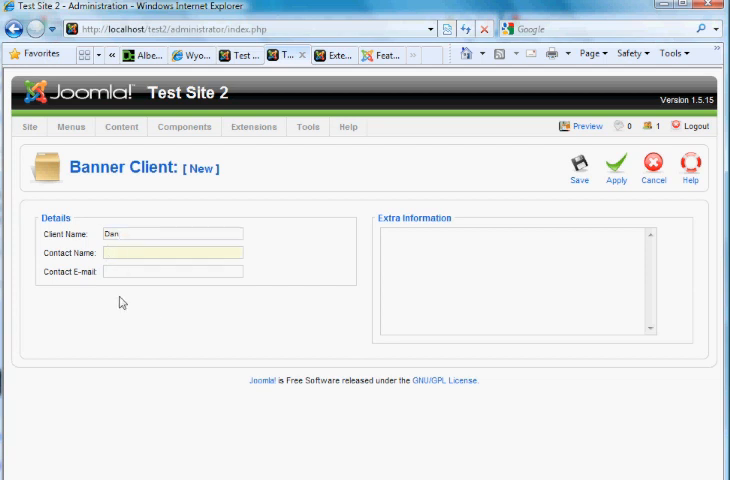
type("Dan")
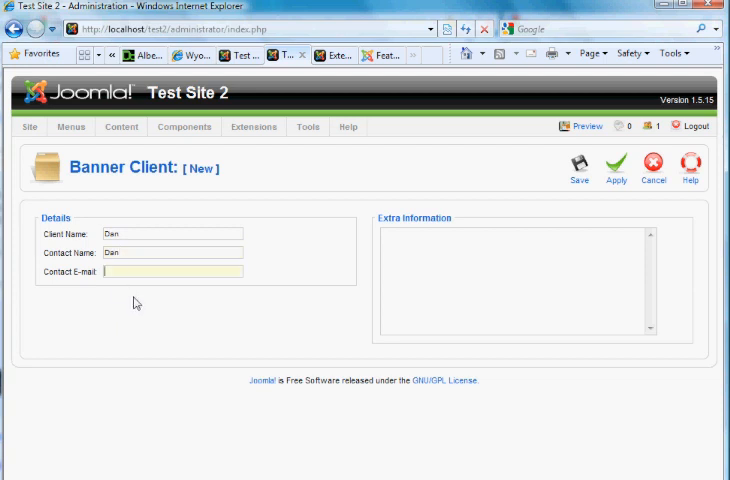
type("r")
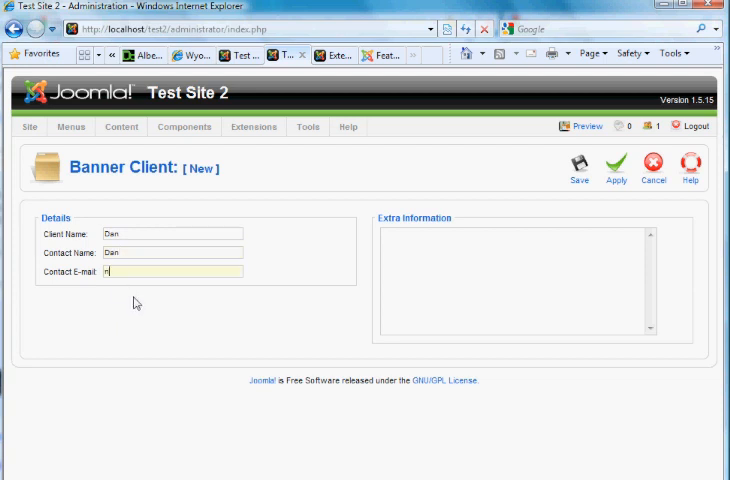
type("nothing@")
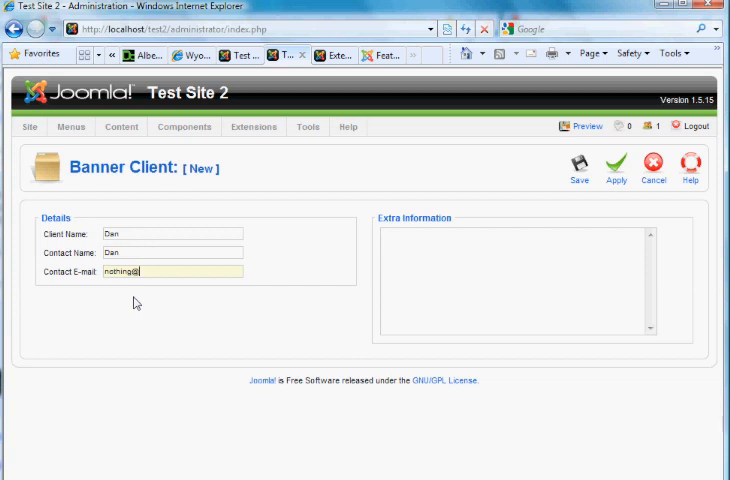
type("nothing.com")
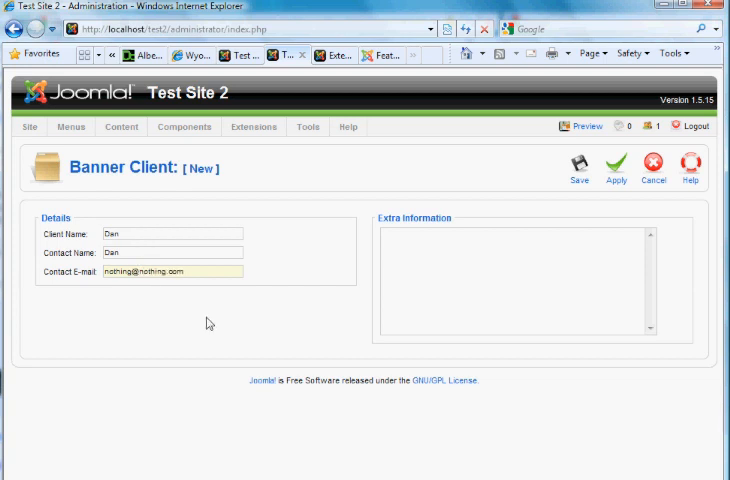
left_click(616, 170)
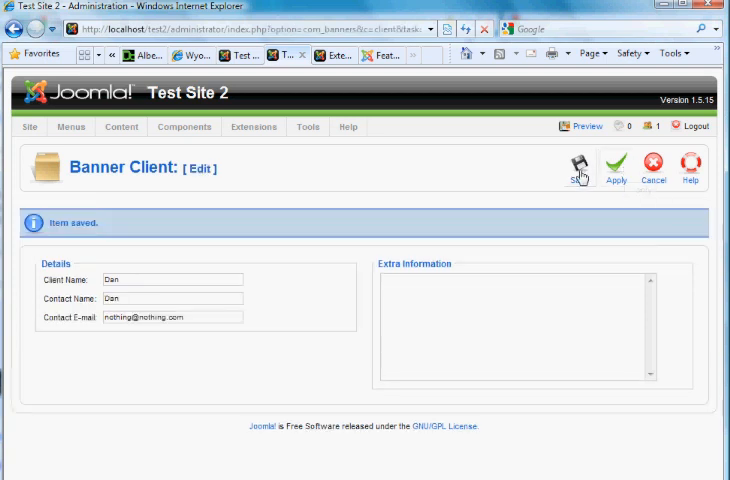
left_click(578, 168)
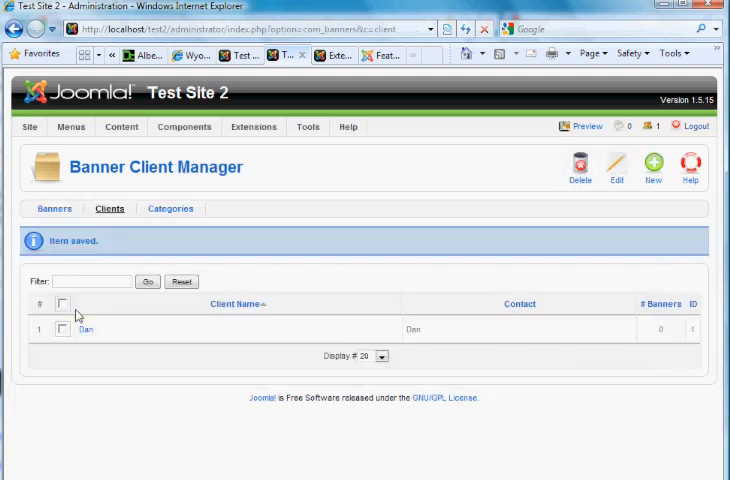
Step: Browse the Categories and Clients tabs, then show the empty Banners list
left_click(170, 208)
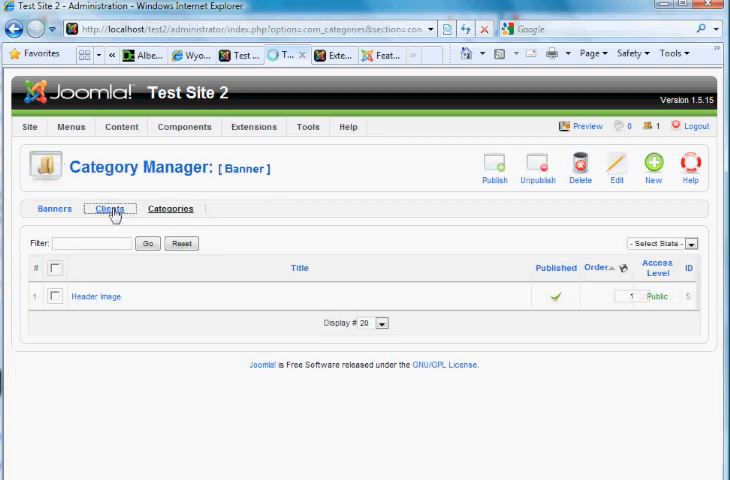
left_click(108, 208)
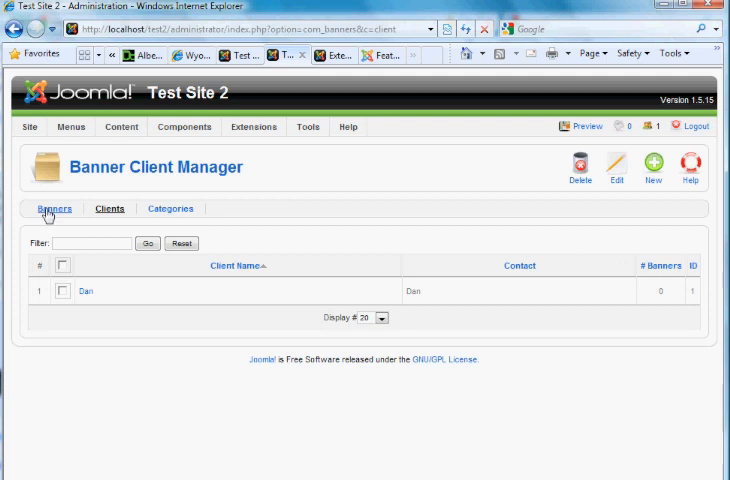
left_click(54, 208)
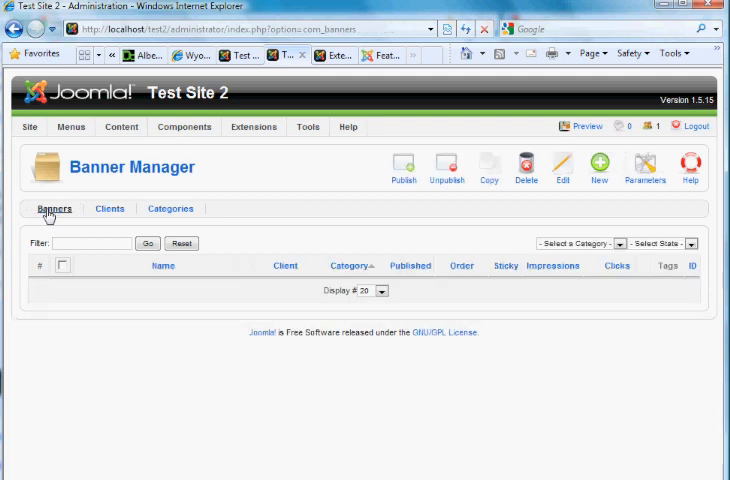
mouse_move(462, 304)
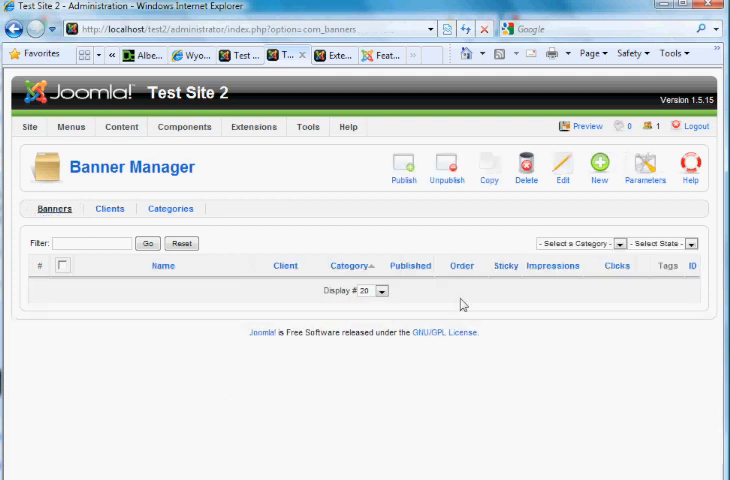
Step: Start a new banner named Header1, kept non-sticky
left_click(598, 164)
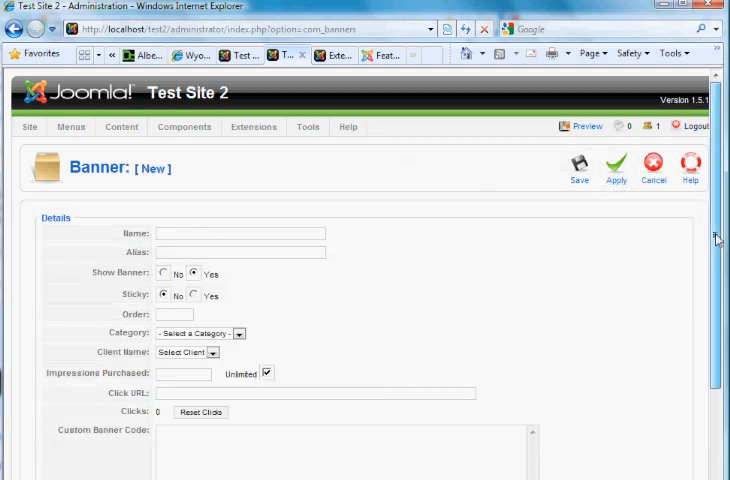
scroll("down", 3)
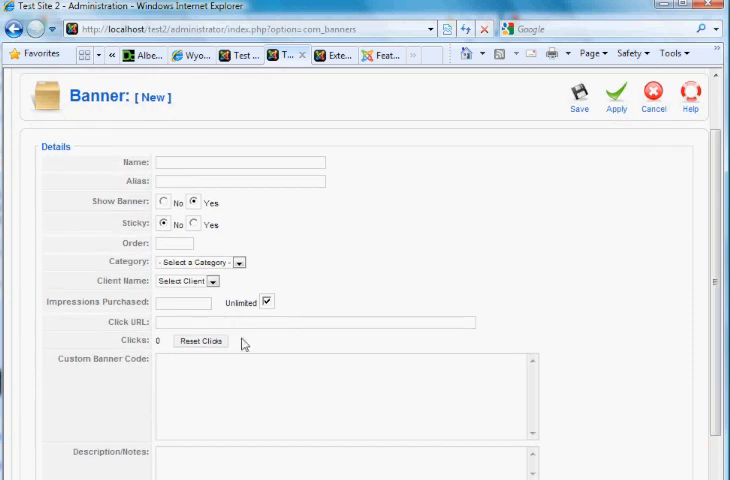
scroll("down", 3)
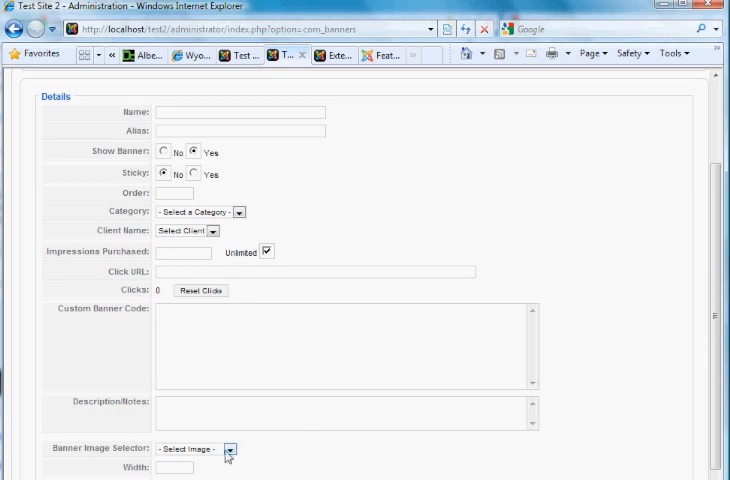
left_click(224, 448)
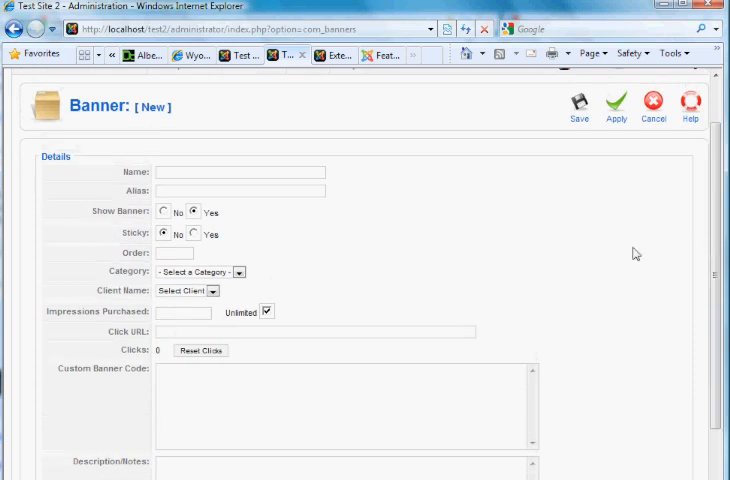
left_click(240, 172)
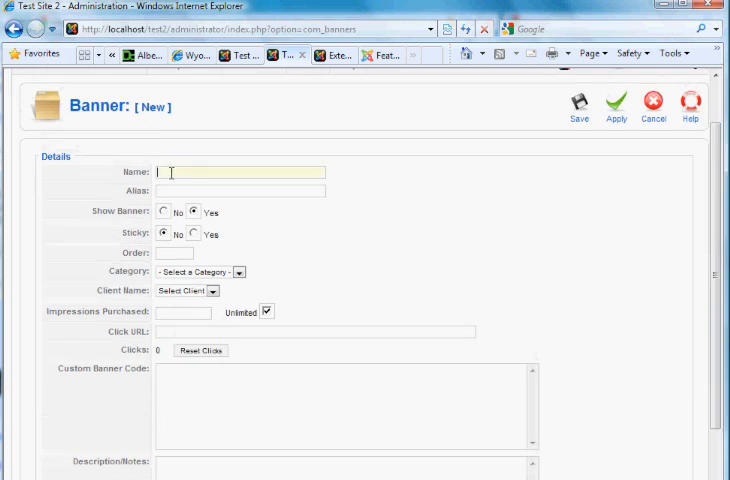
type("Header1")
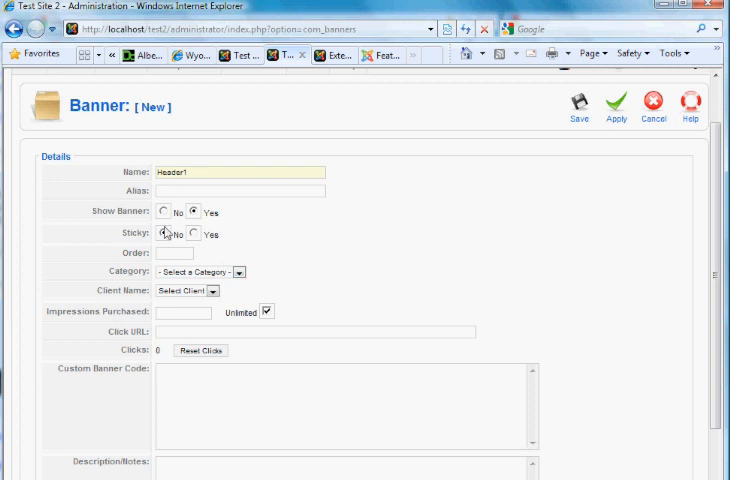
left_click(164, 234)
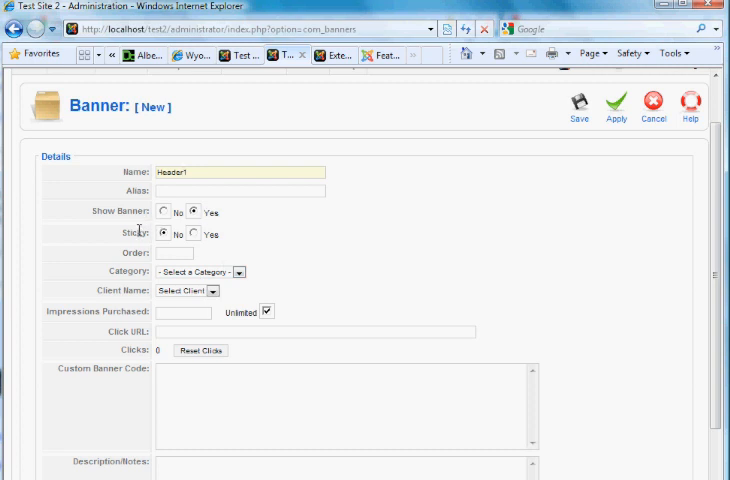
Step: File the banner under Header Image and assign it to client Dan with unlimited impressions
left_click(244, 272)
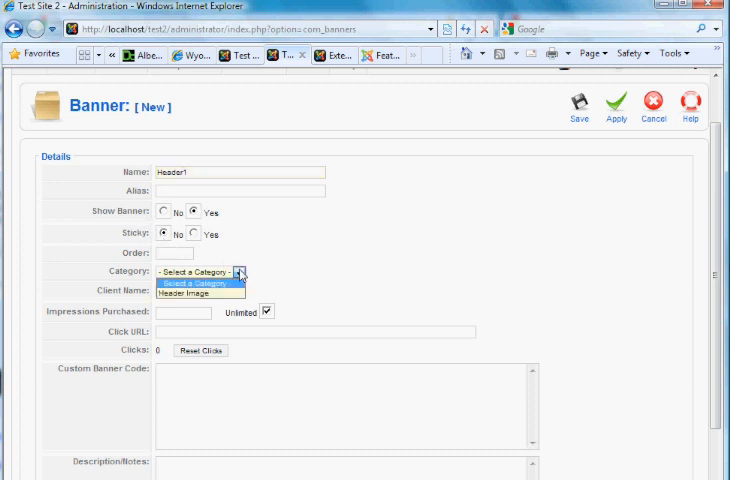
left_click(200, 294)
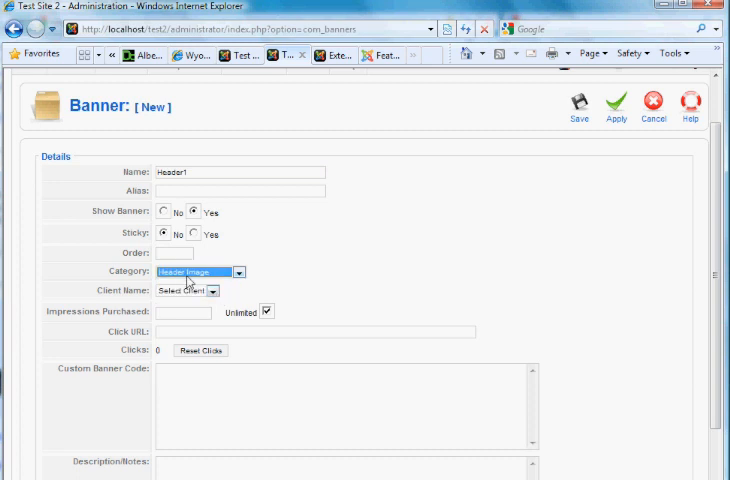
left_click(220, 292)
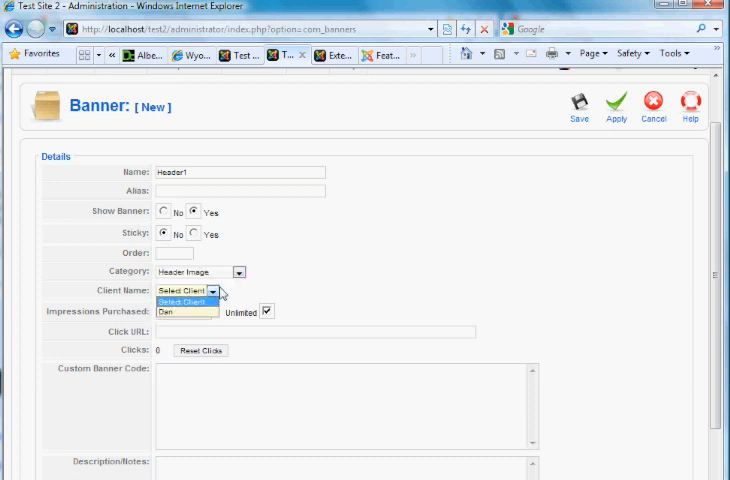
left_click(180, 312)
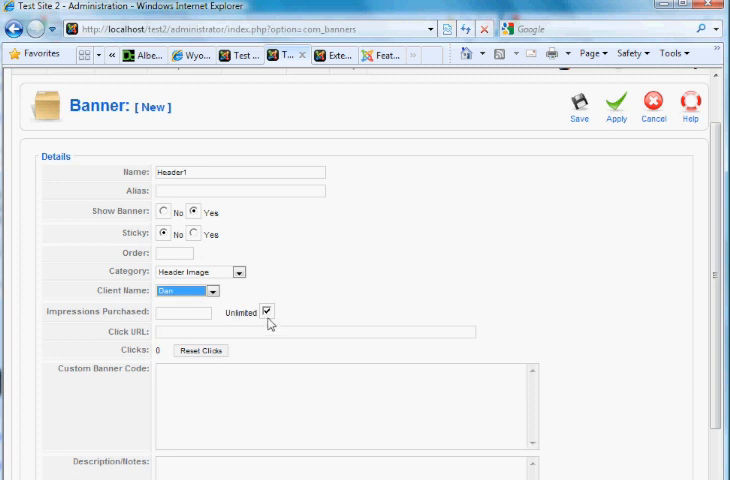
mouse_move(720, 260)
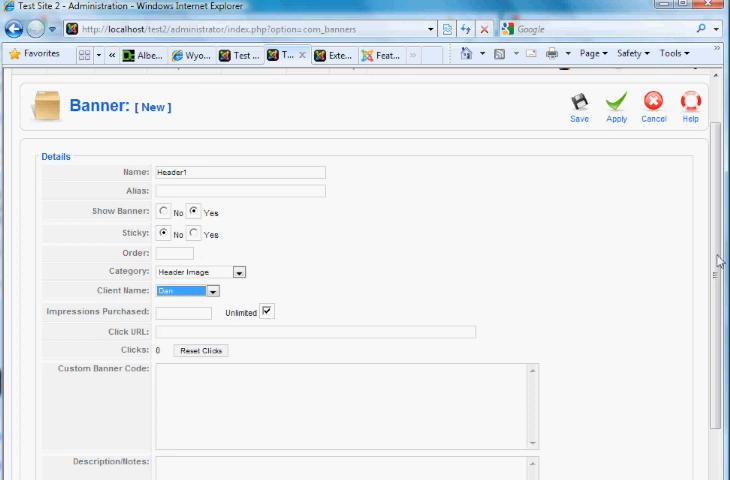
scroll("down", 3)
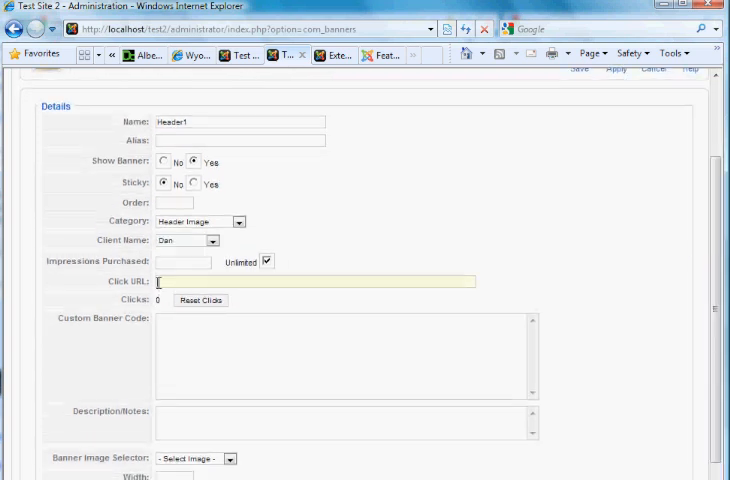
type("http://")
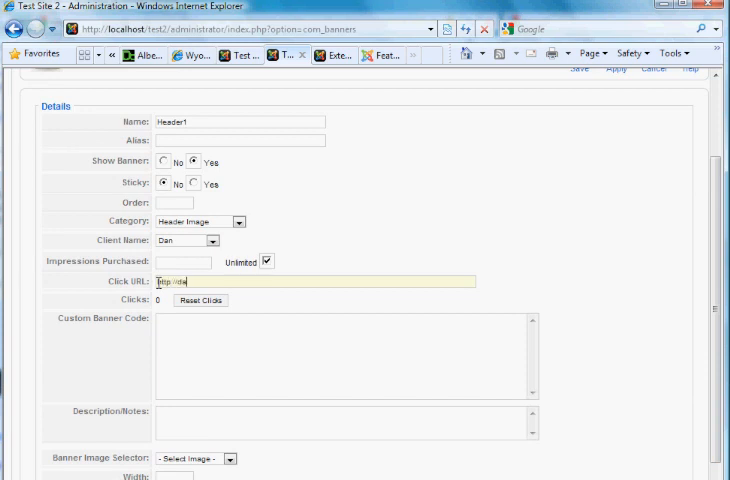
type("danscourses")
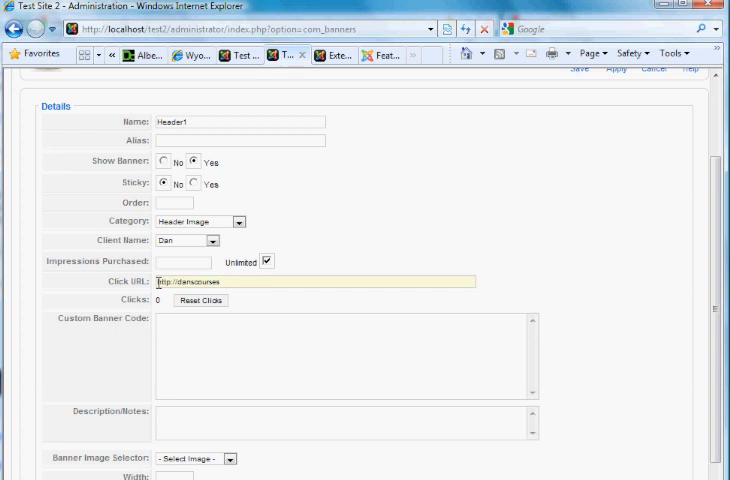
type(".com")
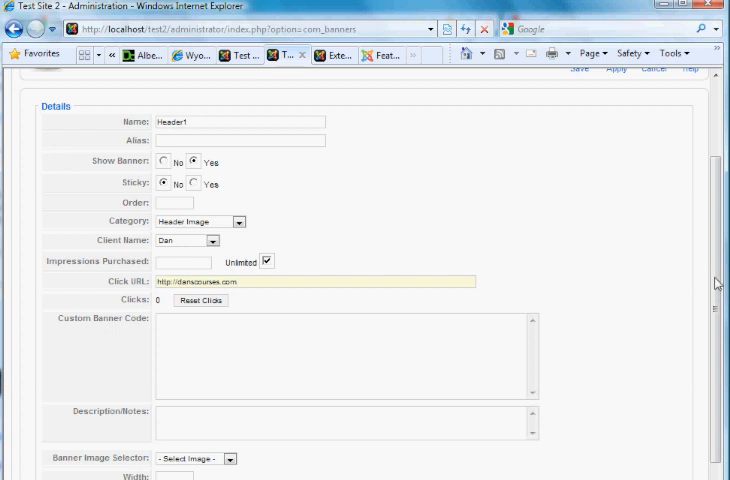
Step: Choose the OpenSourceMatters image as the banner image
scroll("down", 3)
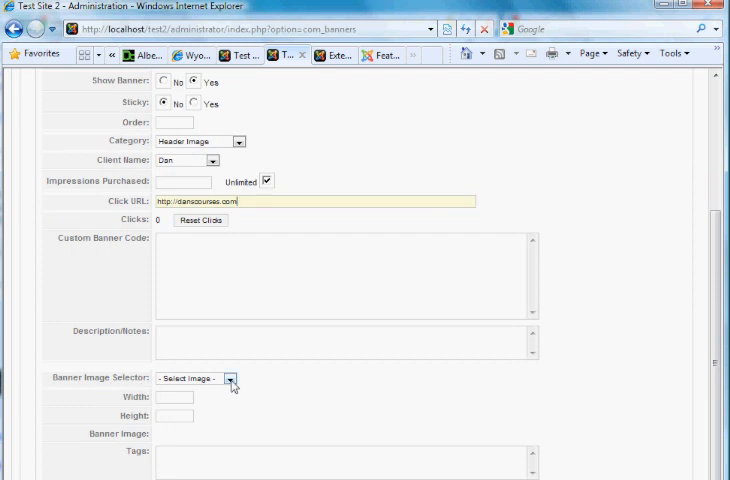
left_click(234, 378)
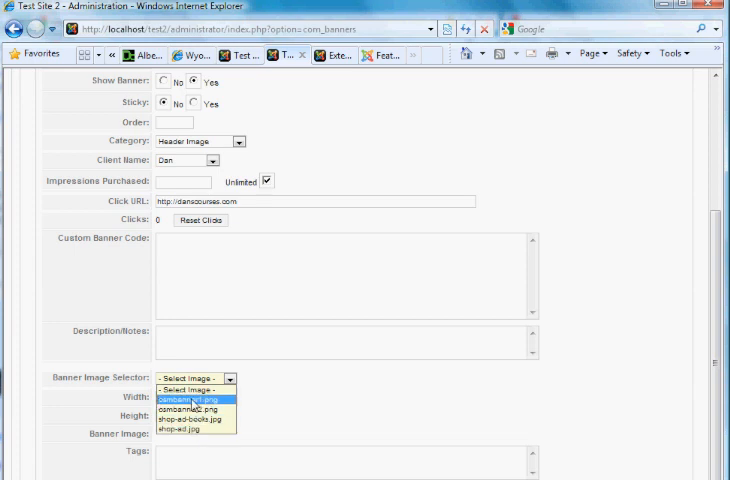
left_click(192, 400)
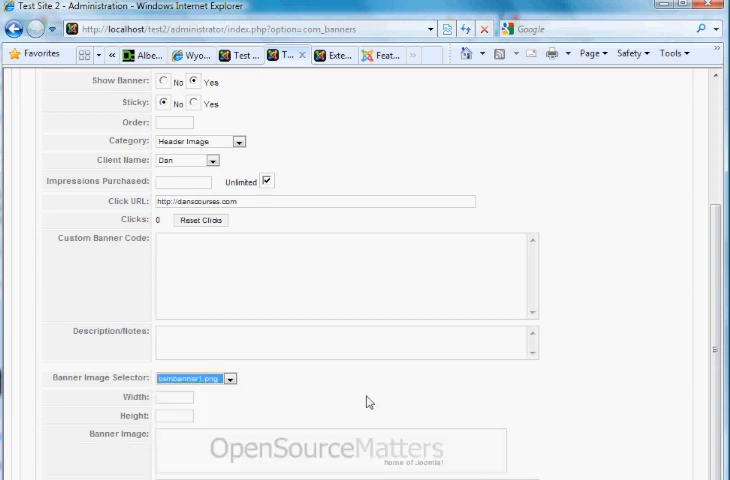
scroll("down", 3)
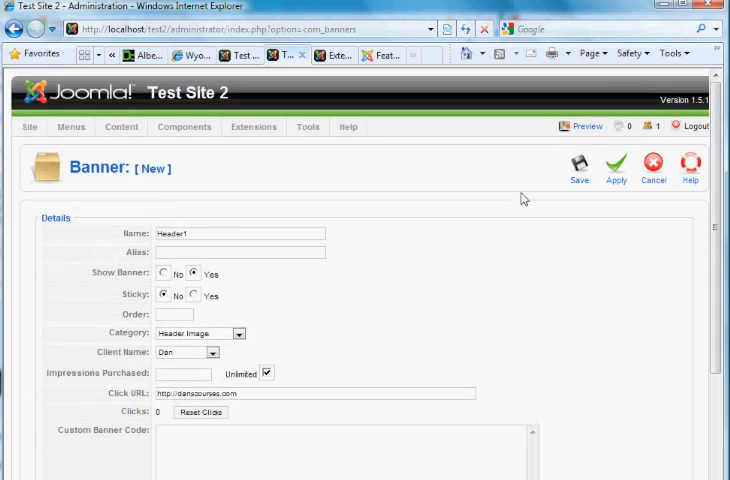
Step: Save Header1 so it is listed as published in the Banner Manager
left_click(578, 168)
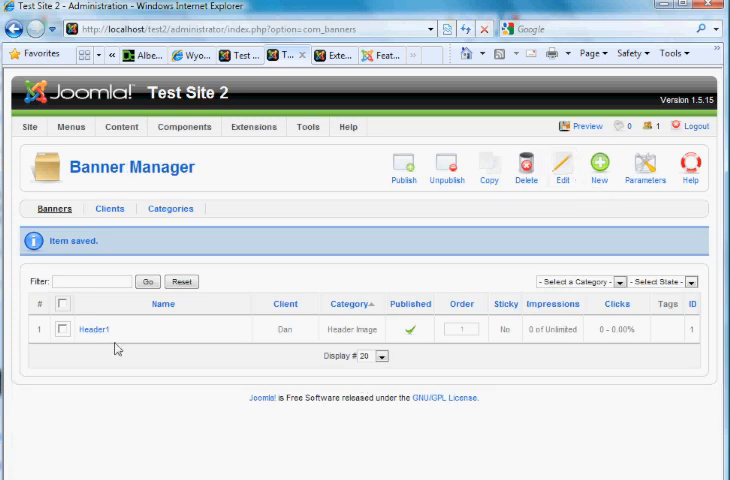
mouse_move(144, 342)
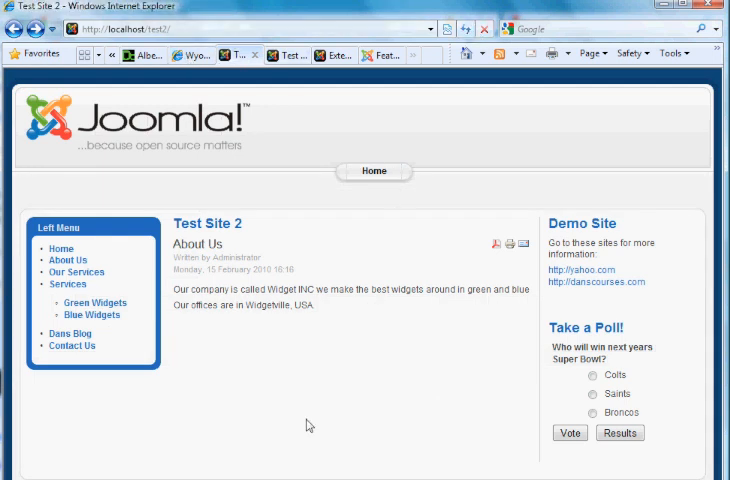
mouse_move(384, 120)
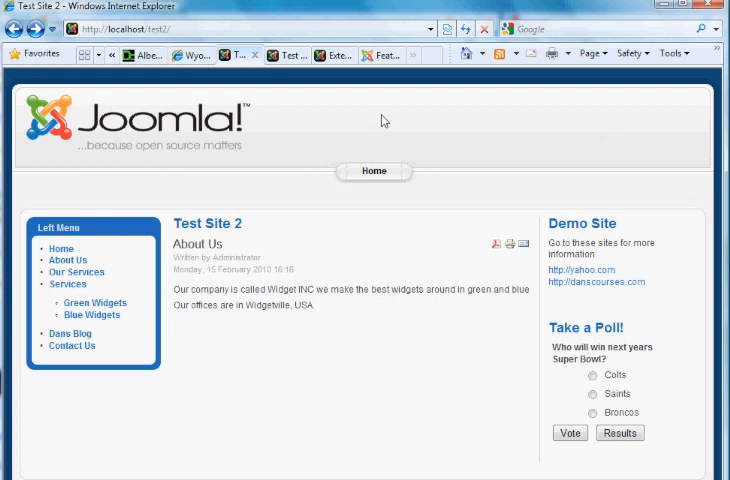
mouse_move(298, 110)
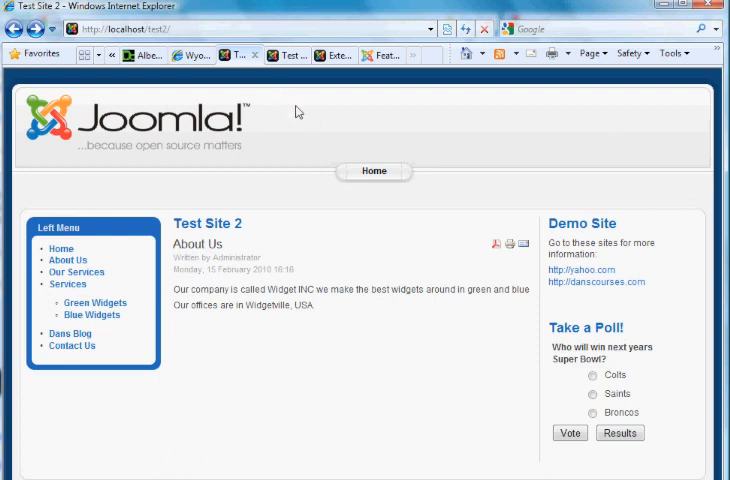
mouse_move(262, 128)
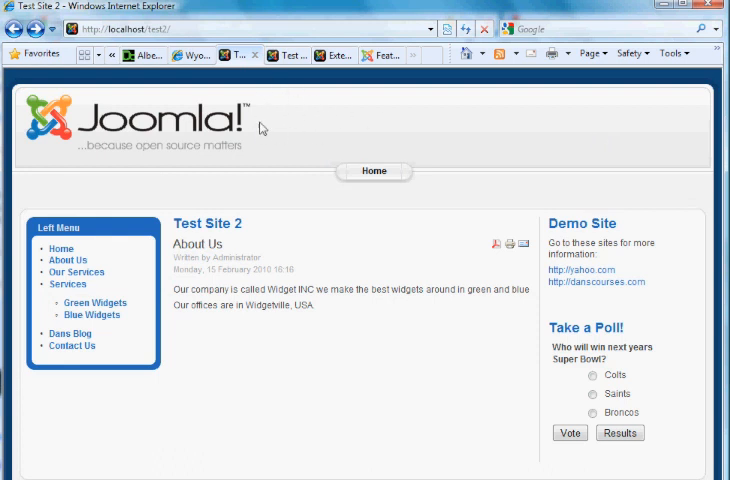
mouse_move(292, 112)
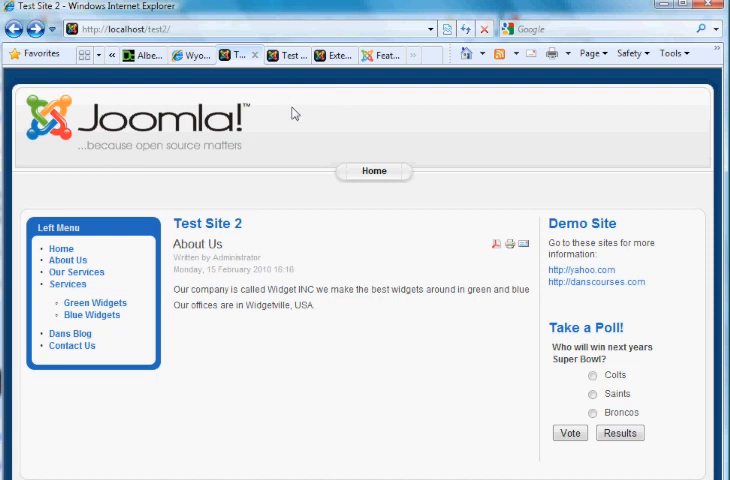
mouse_move(278, 124)
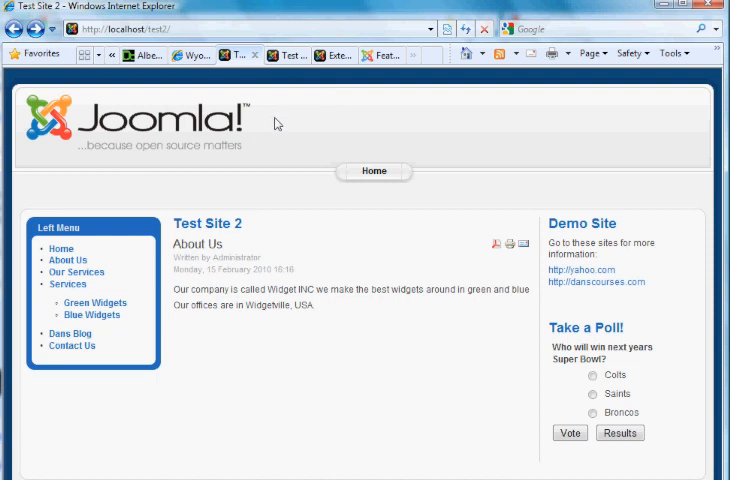
mouse_move(684, 120)
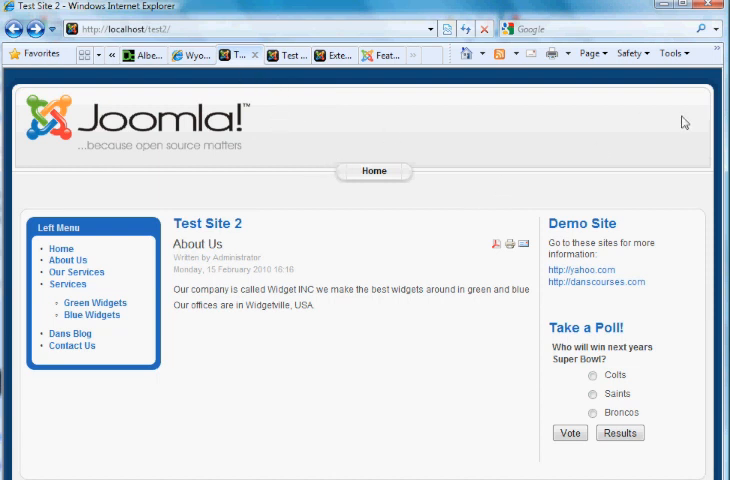
mouse_move(508, 184)
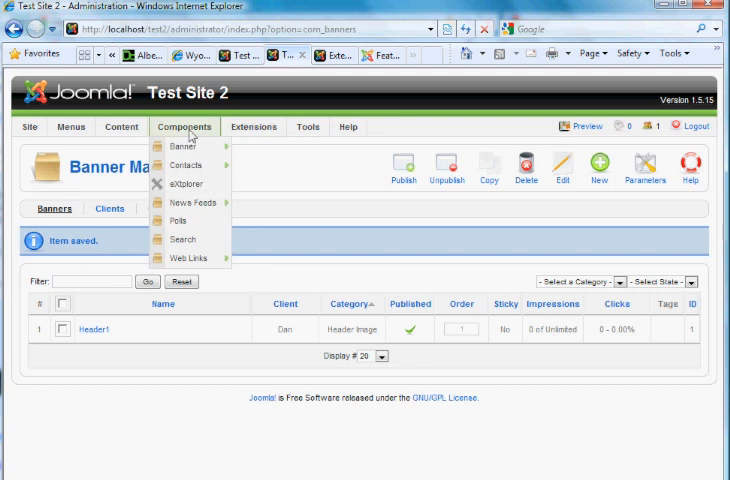
mouse_move(182, 146)
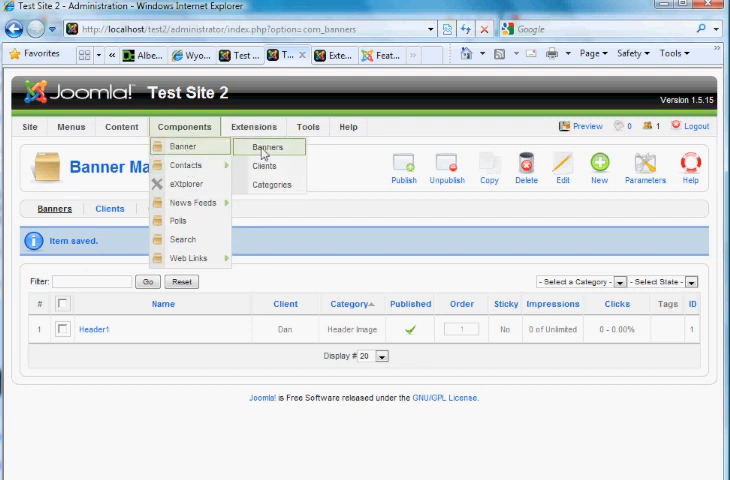
mouse_move(270, 184)
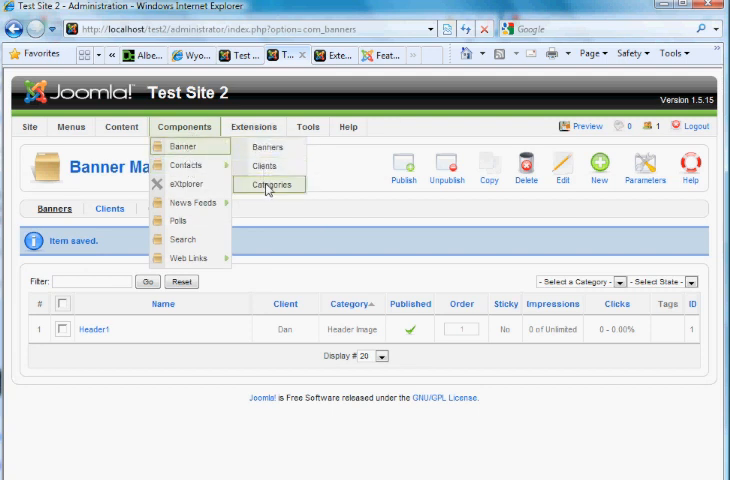
left_click(254, 126)
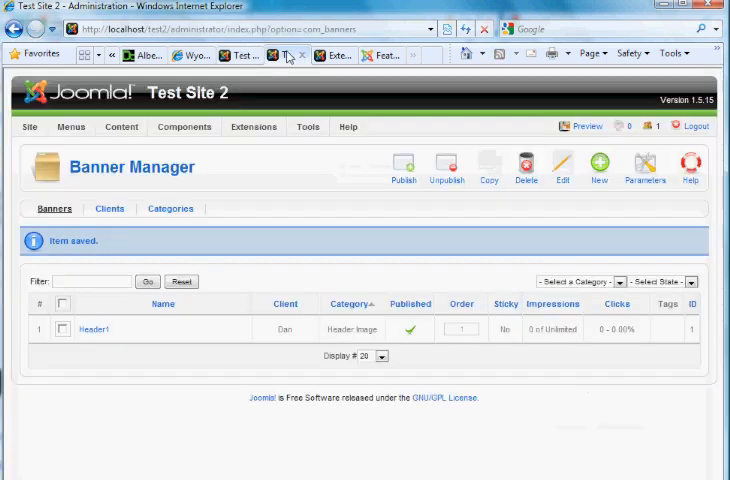
left_click(254, 128)
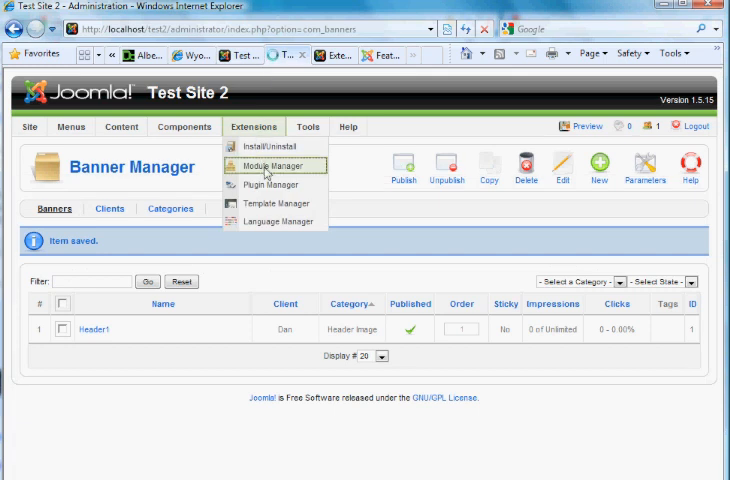
Step: In the Module Manager, start a new module of type Banner
left_click(272, 164)
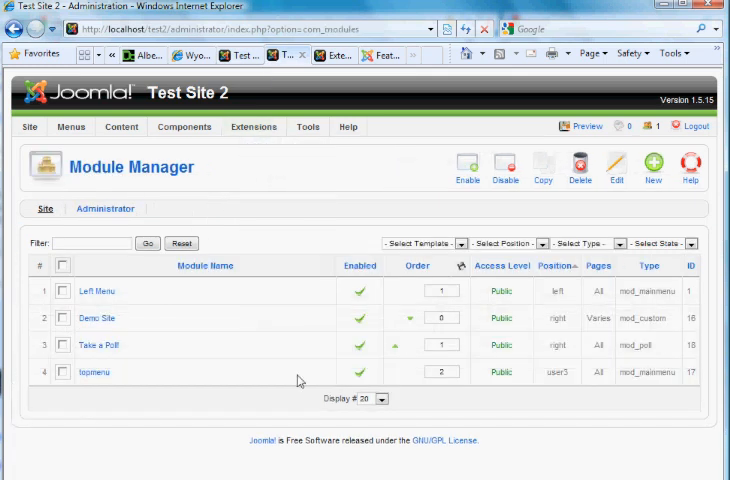
mouse_move(652, 168)
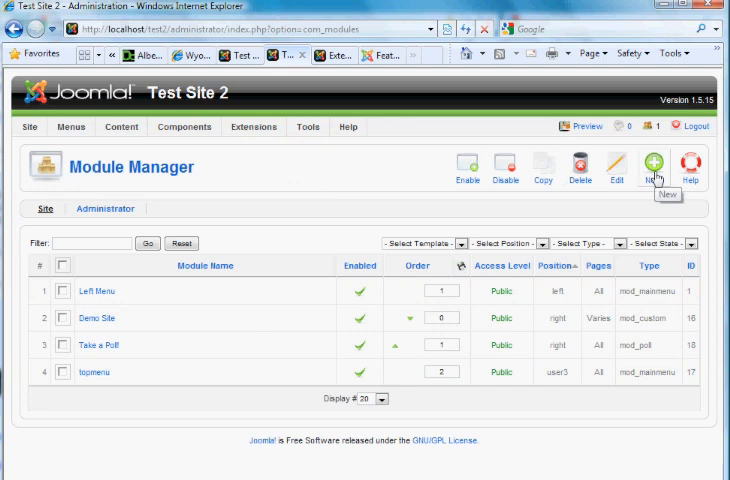
left_click(656, 164)
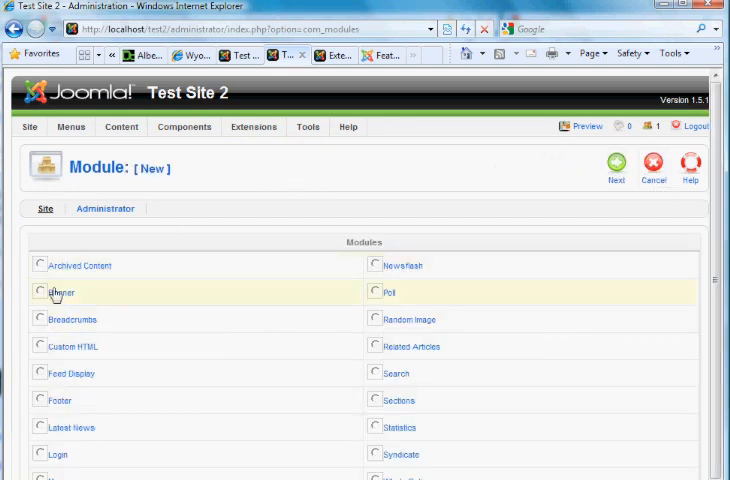
scroll("down", 3)
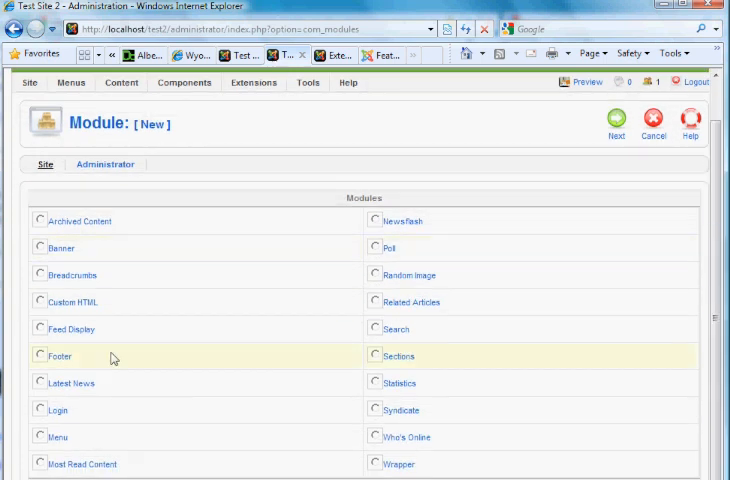
left_click(40, 246)
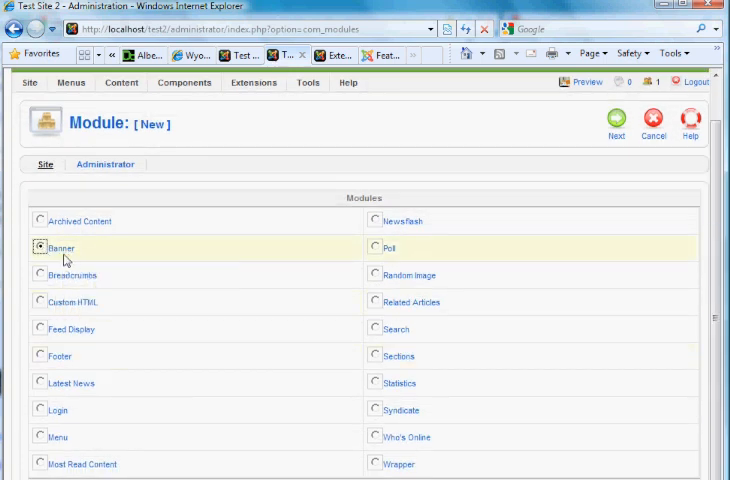
mouse_move(60, 250)
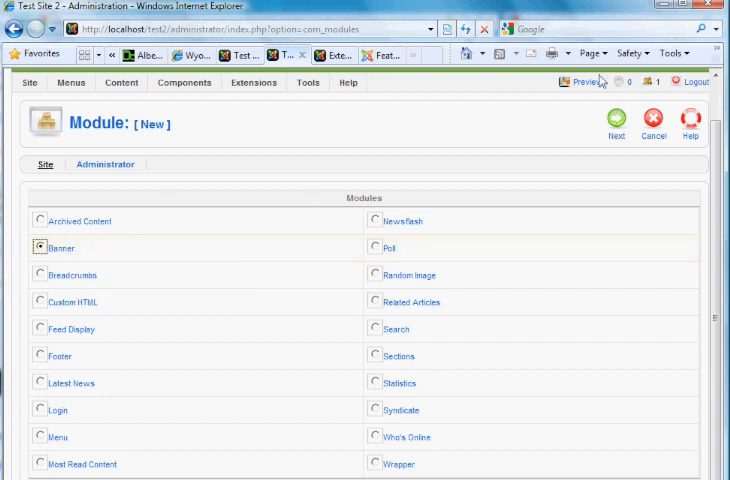
mouse_move(616, 120)
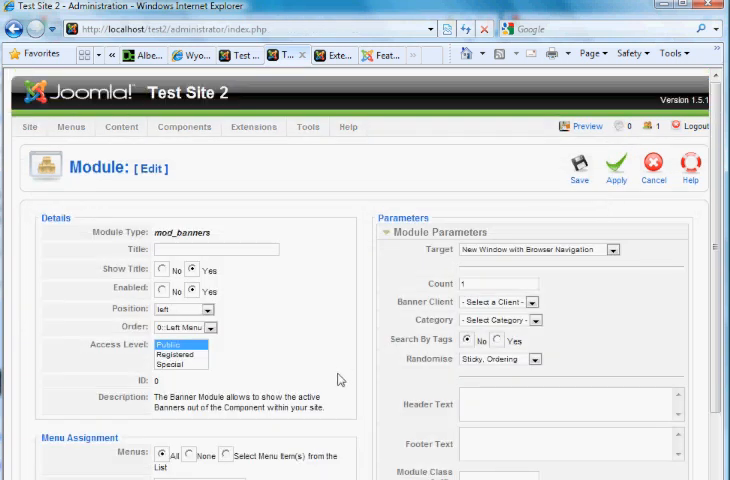
Step: Title the module BannerHeader, set Show Title to No, and position it at top
left_click(216, 250)
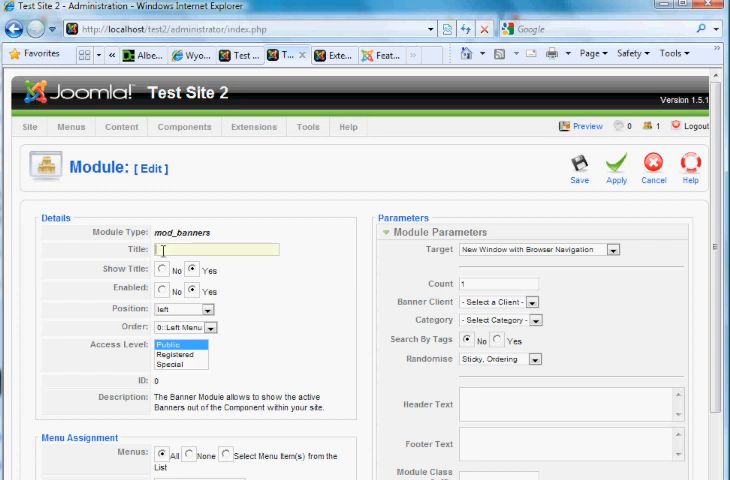
type("Head")
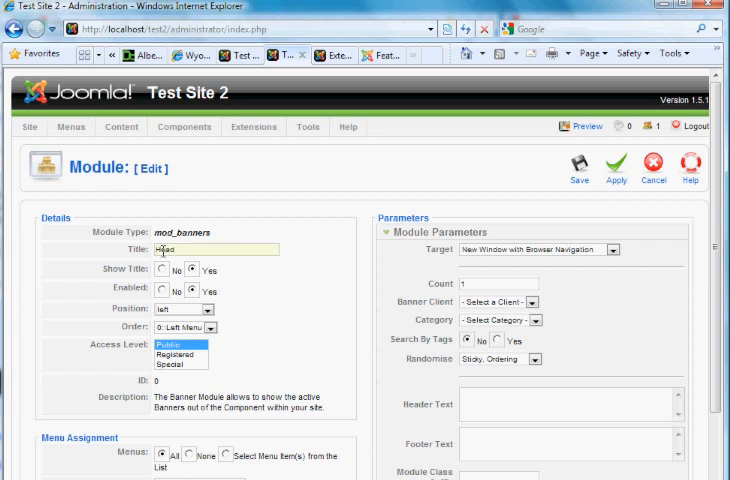
type("Bx")
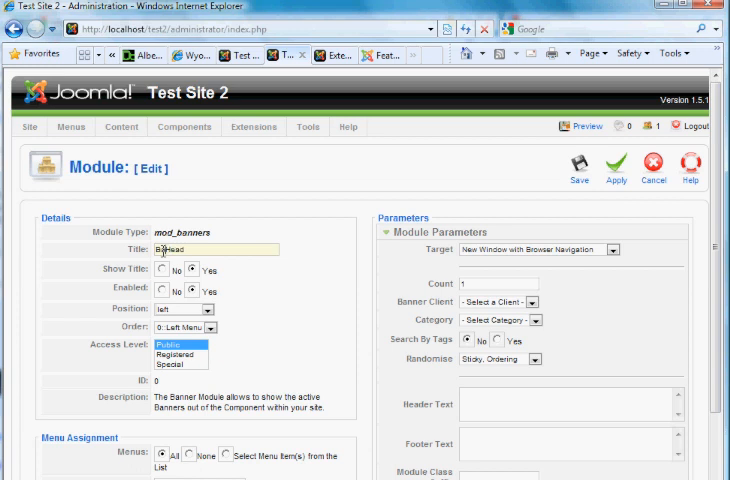
type("Banner Head")
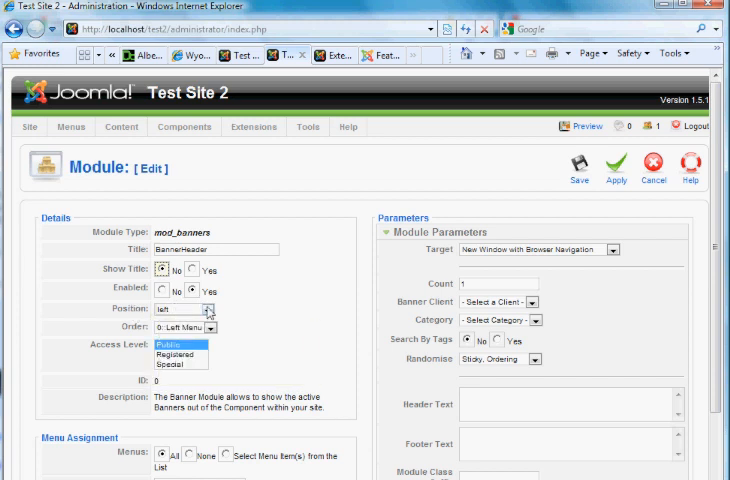
left_click(206, 308)
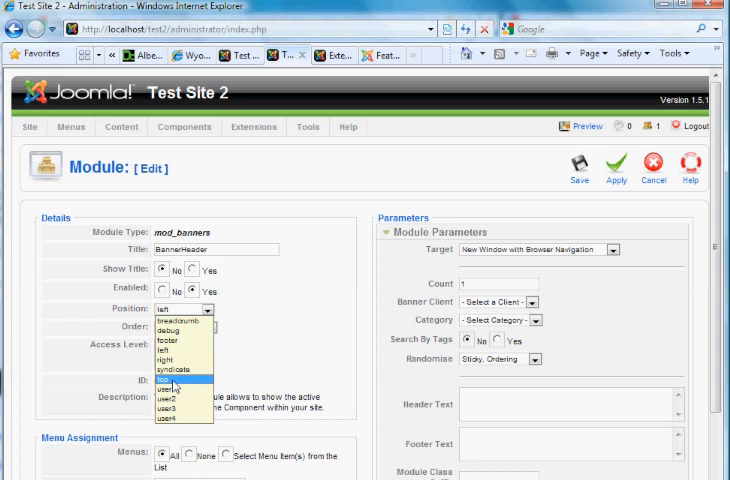
left_click(172, 380)
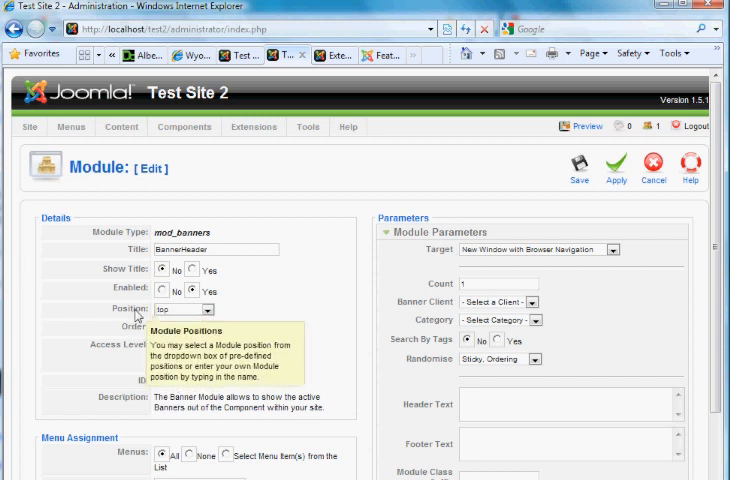
left_click(208, 348)
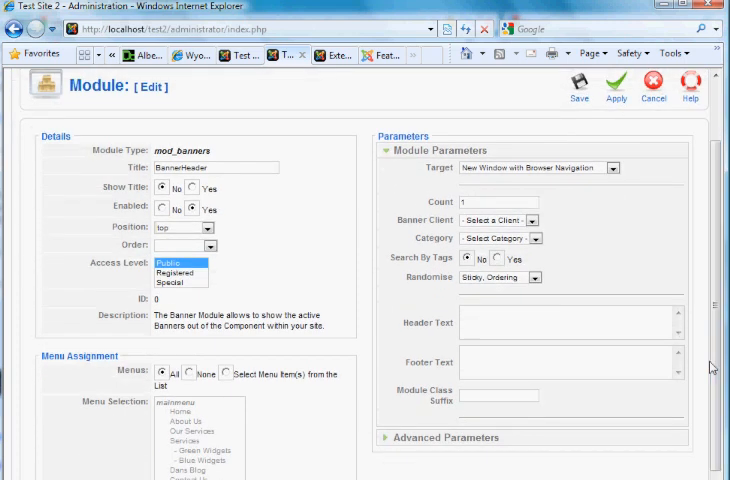
mouse_move(260, 364)
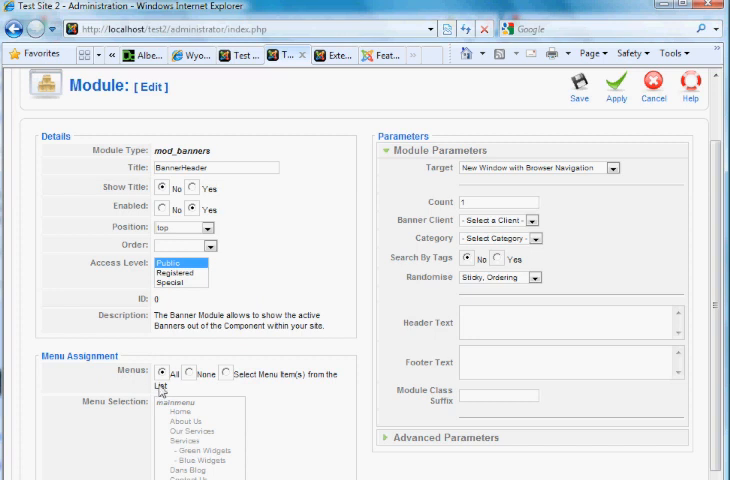
mouse_move(164, 388)
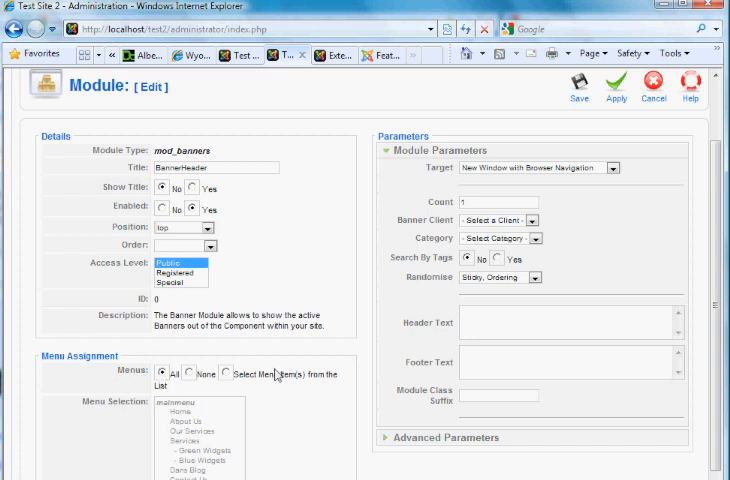
mouse_move(490, 234)
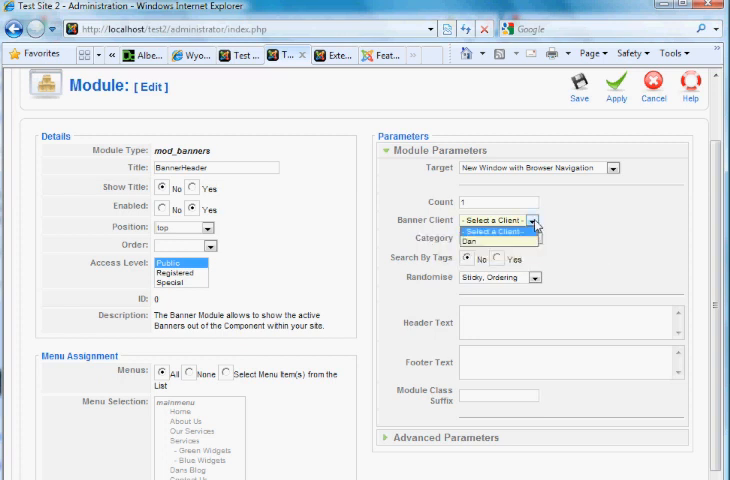
Step: Set the banner module to client Dan's Header Image category in Sticky, Randomise order
left_click(496, 240)
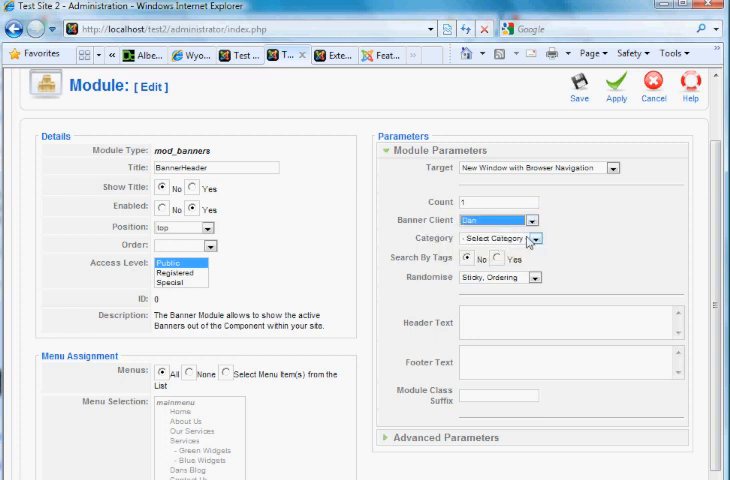
left_click(500, 236)
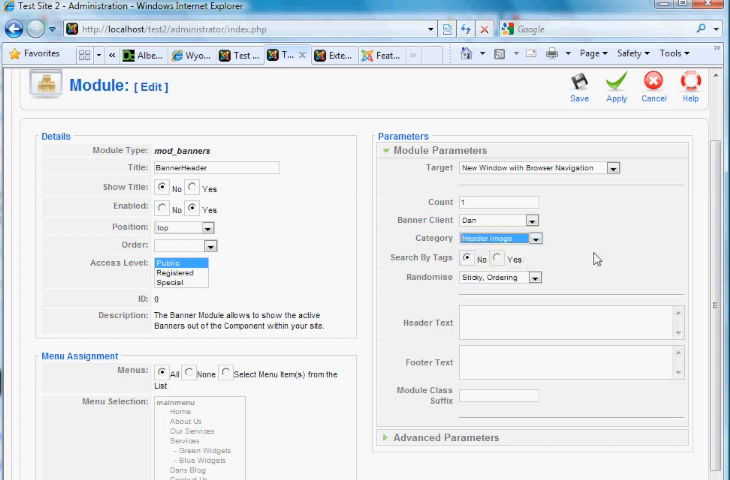
scroll("down", 3)
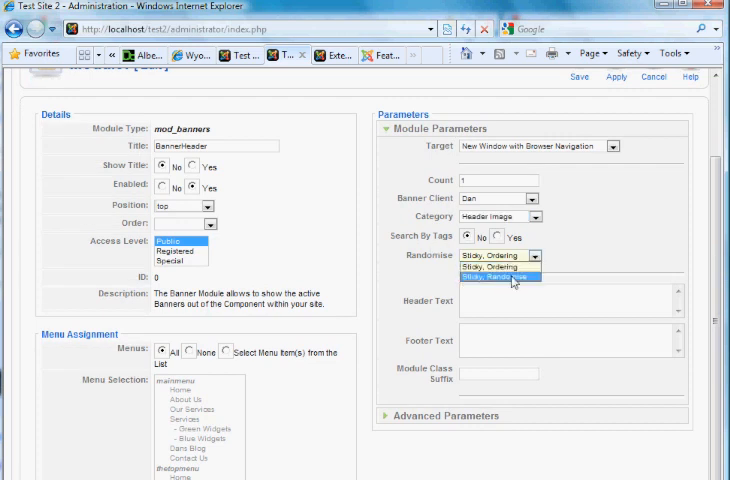
left_click(512, 280)
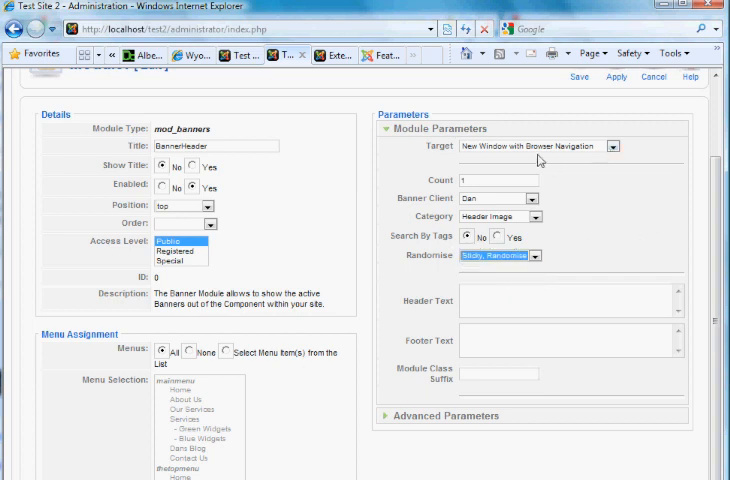
mouse_move(444, 150)
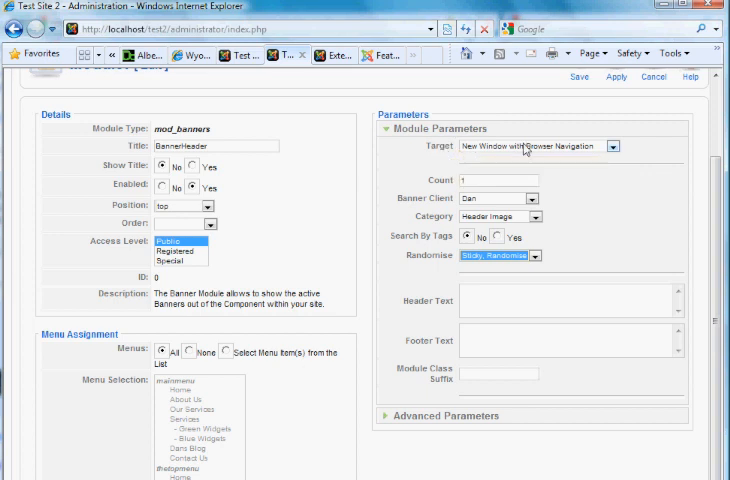
mouse_move(558, 152)
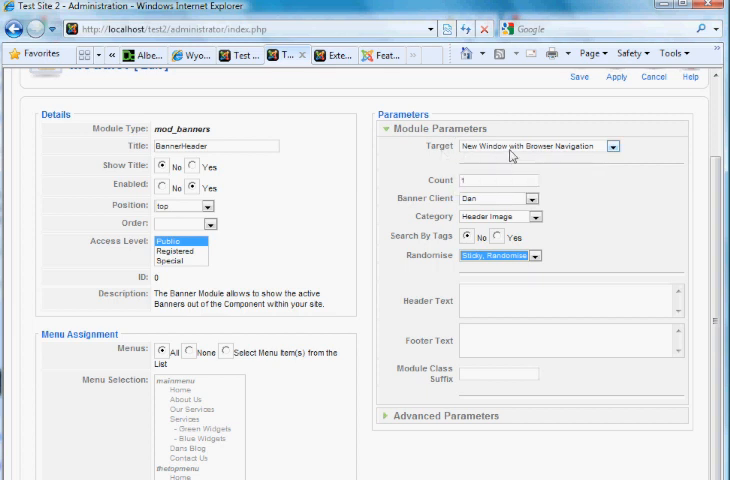
Step: Save the BannerHeader module and switch to Test Site 2's front page to view the banner
scroll("down", 3)
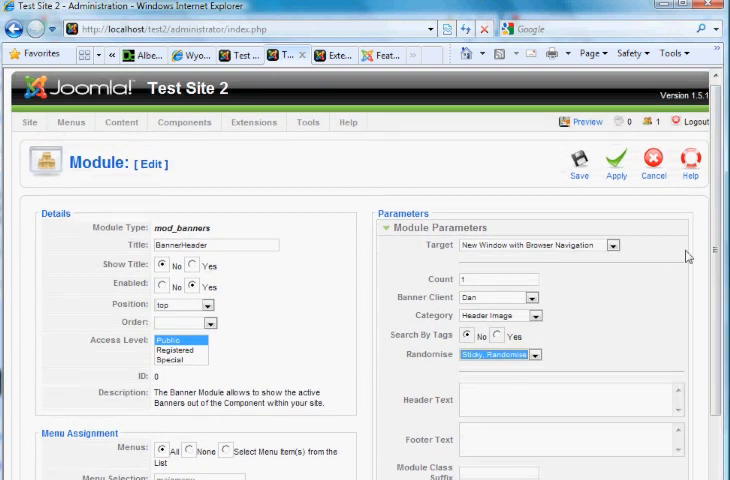
left_click(578, 164)
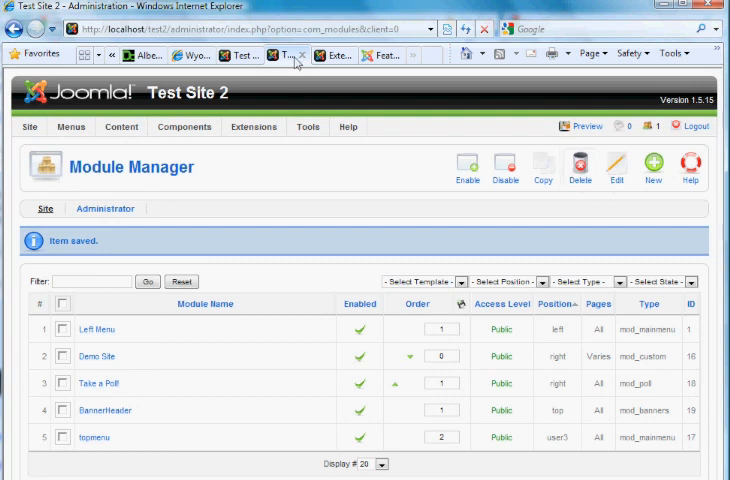
left_click(588, 126)
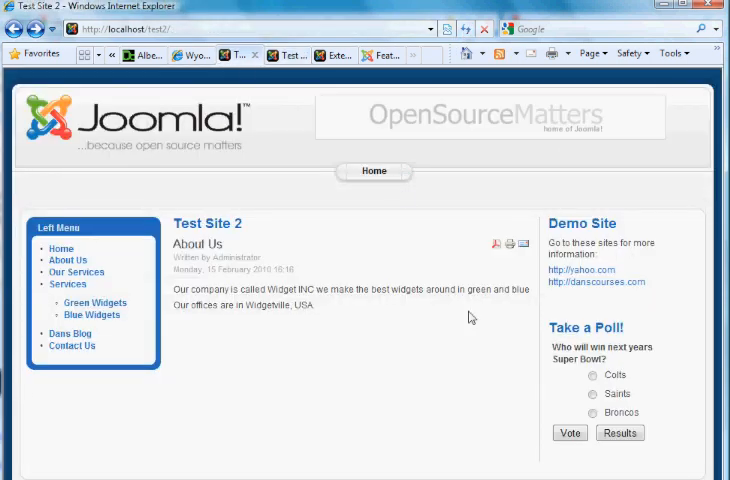
mouse_move(618, 132)
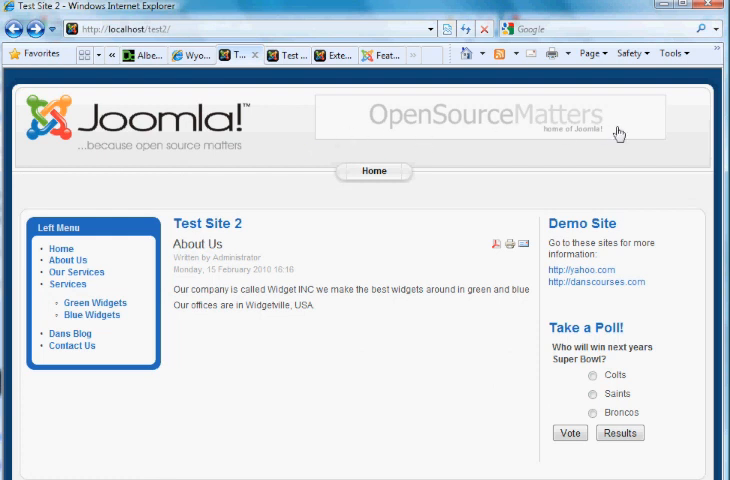
mouse_move(552, 152)
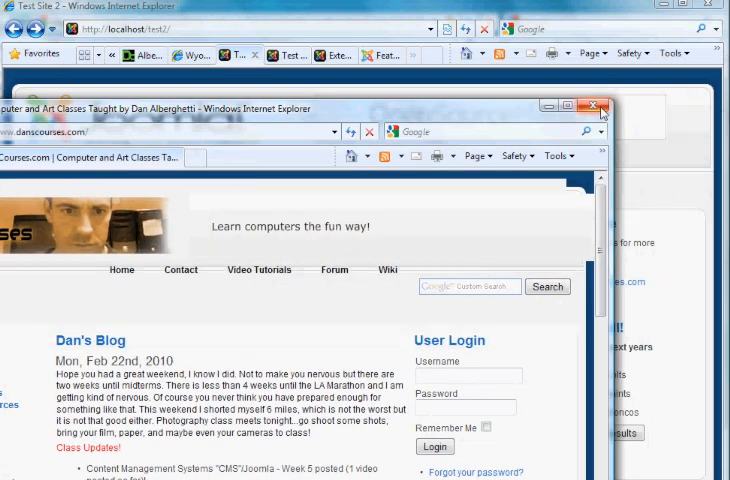
left_click(592, 104)
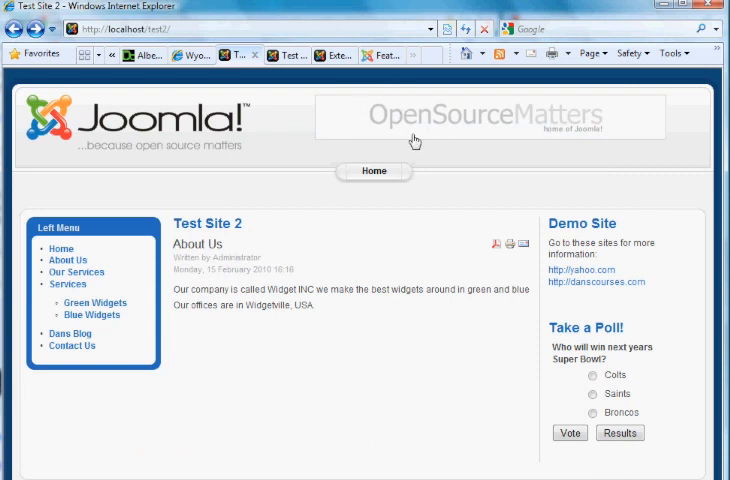
mouse_move(360, 130)
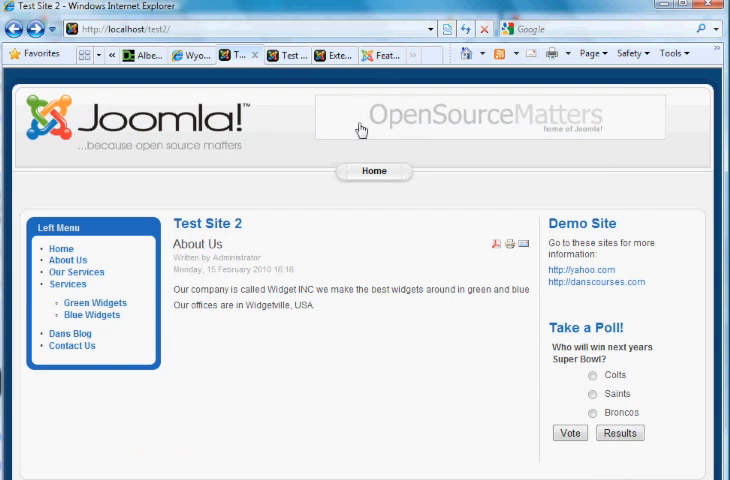